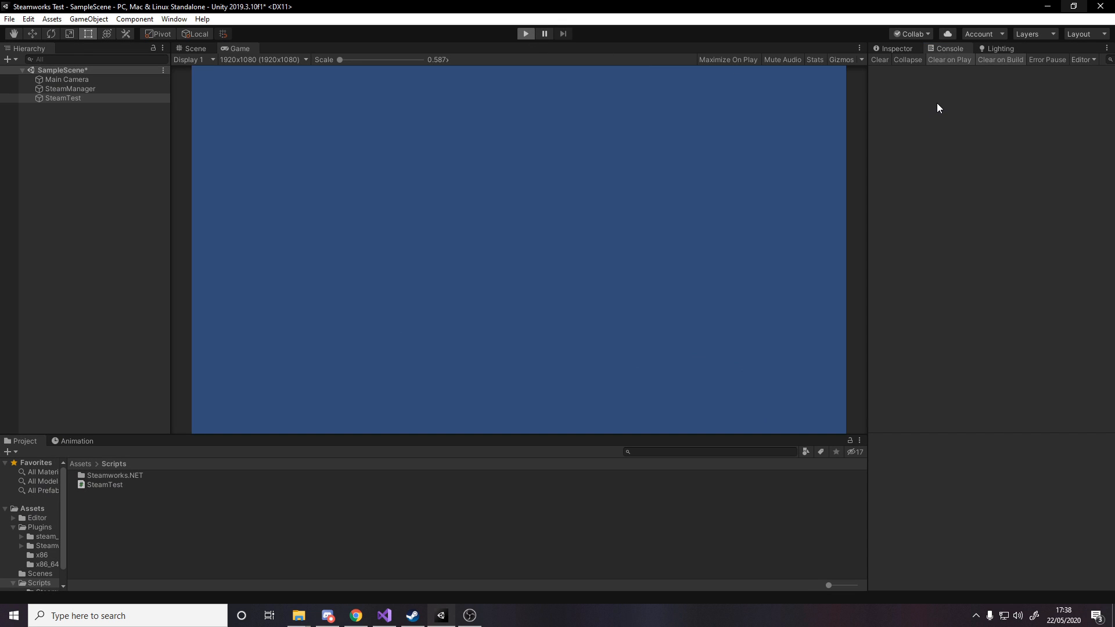
mouse_move(927, 85)
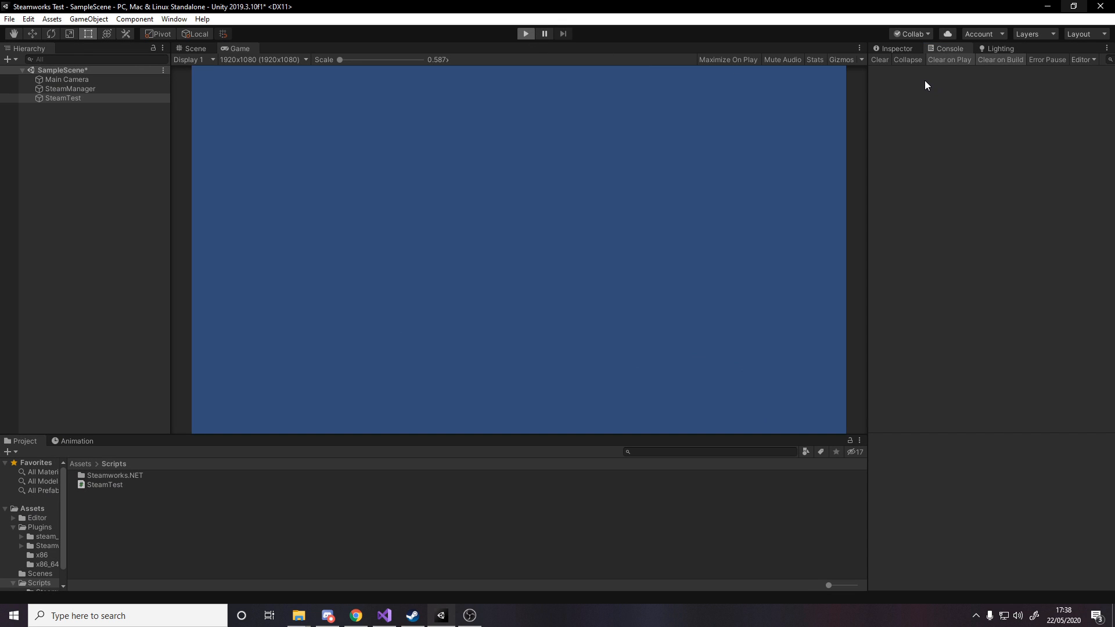
Step: Bring Google Chrome forward on the Steamworks partner site
left_click(525, 33)
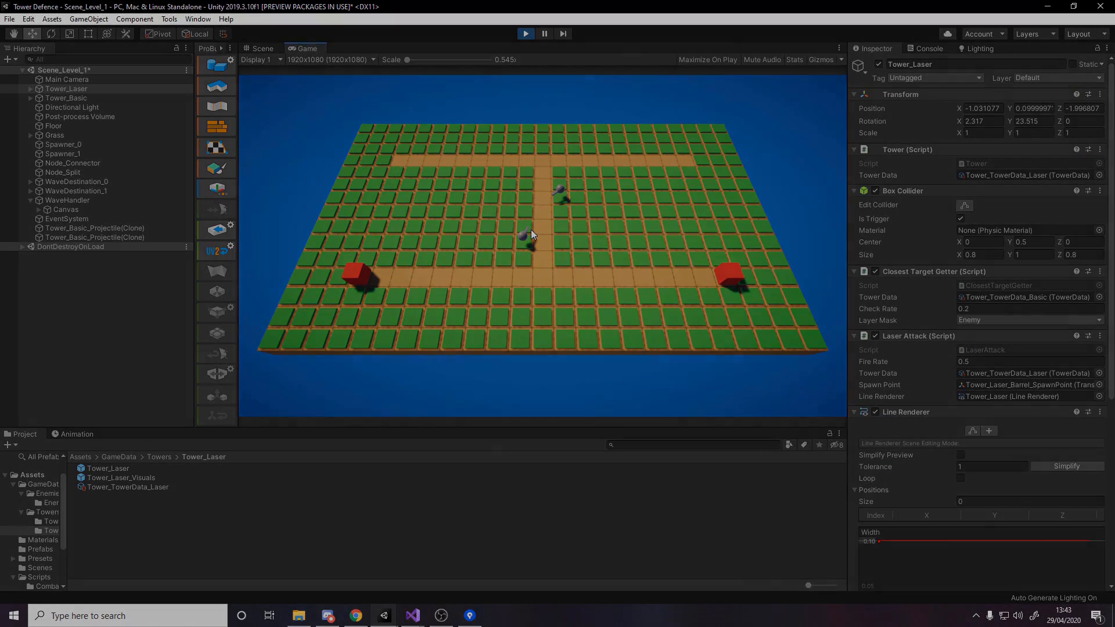
left_click(355, 616)
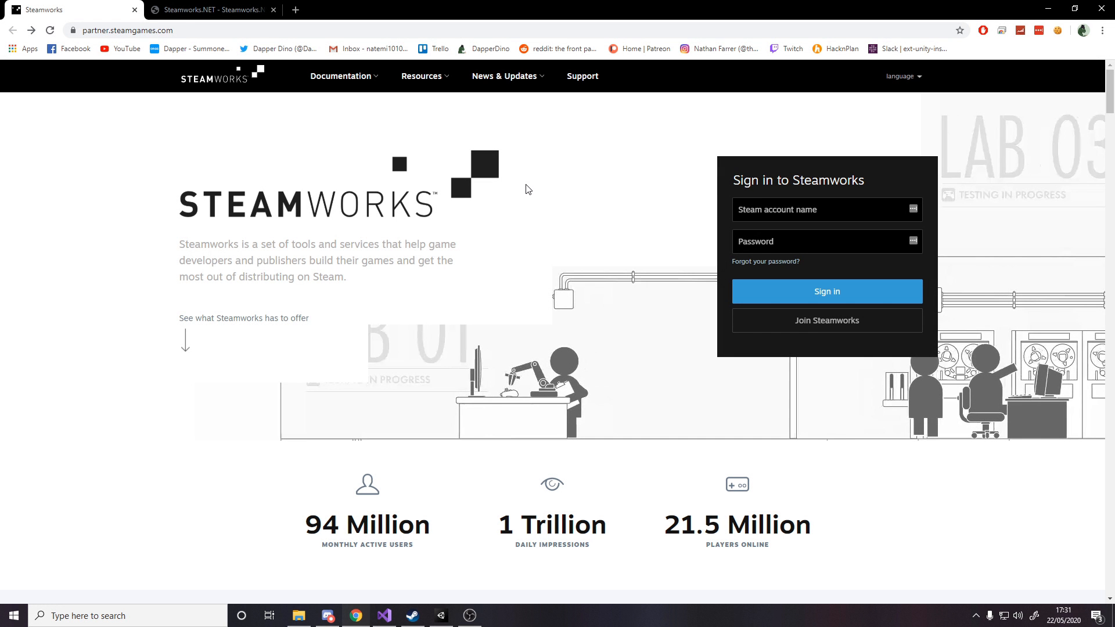
mouse_move(235, 198)
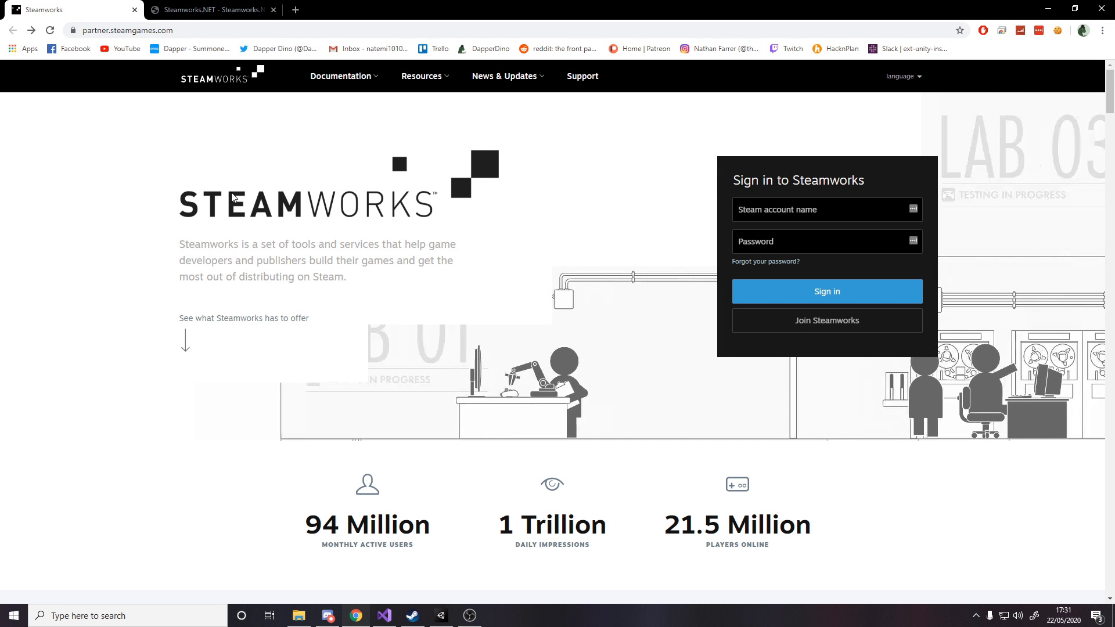
mouse_move(403, 183)
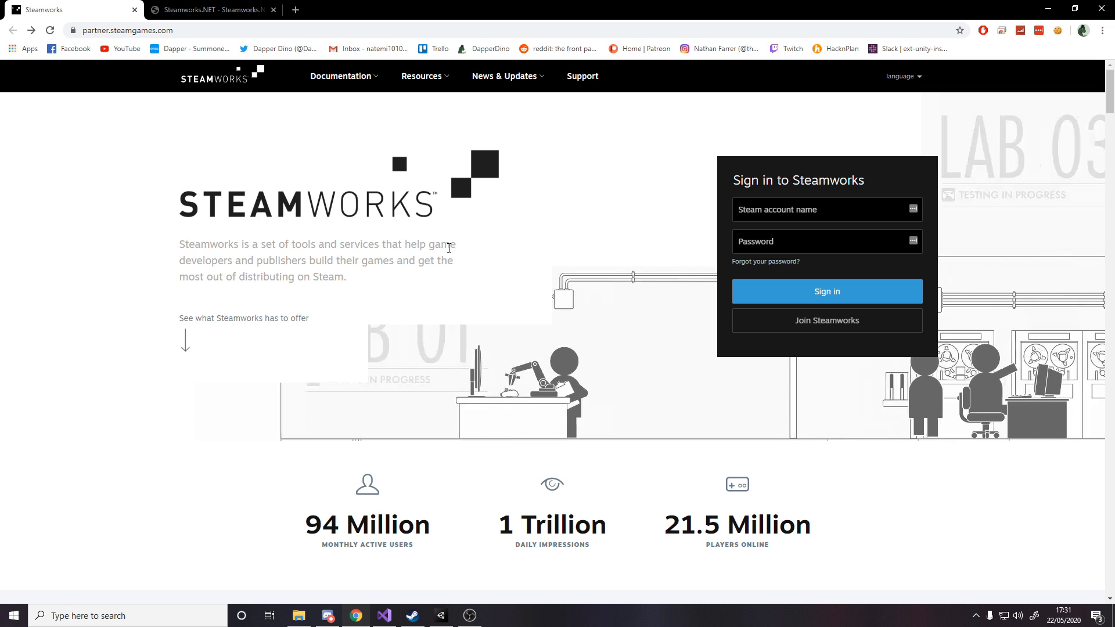
mouse_move(342, 344)
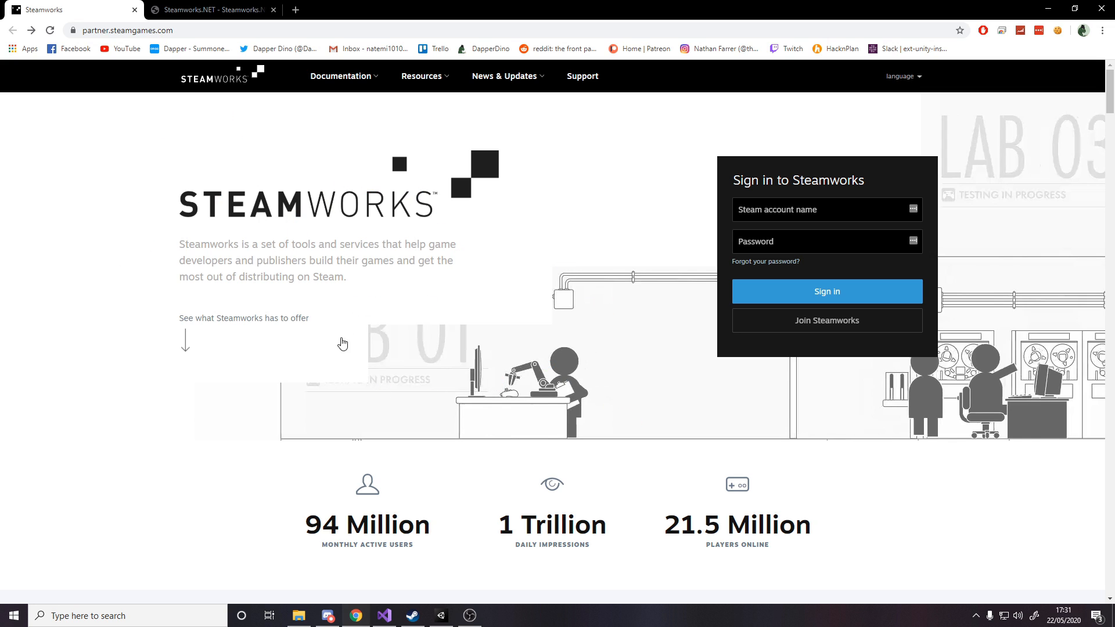
mouse_move(575, 307)
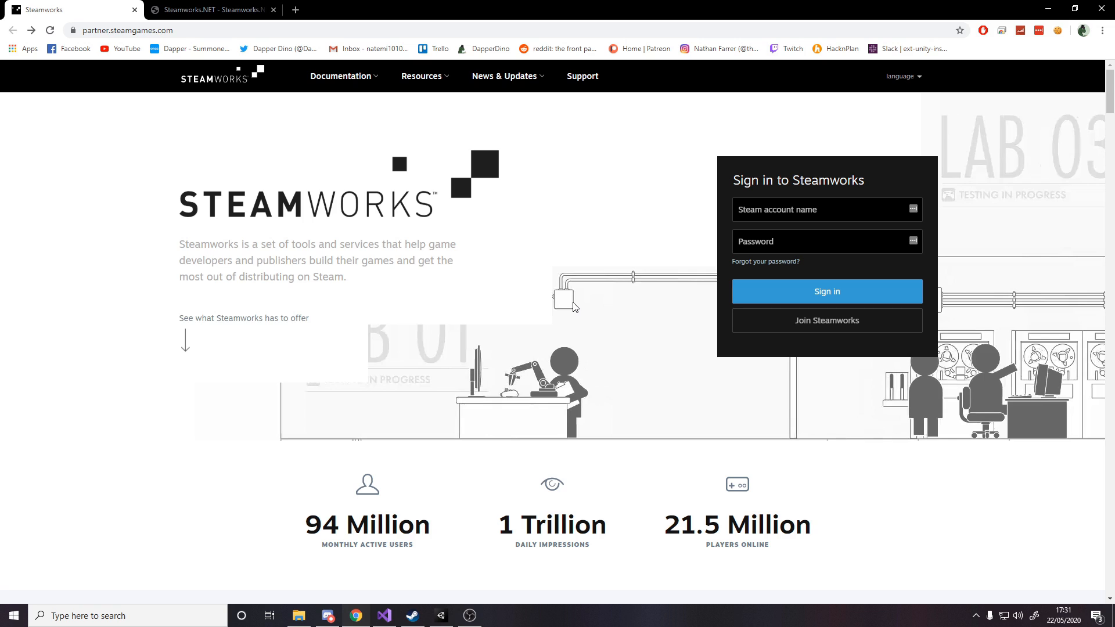
mouse_move(559, 234)
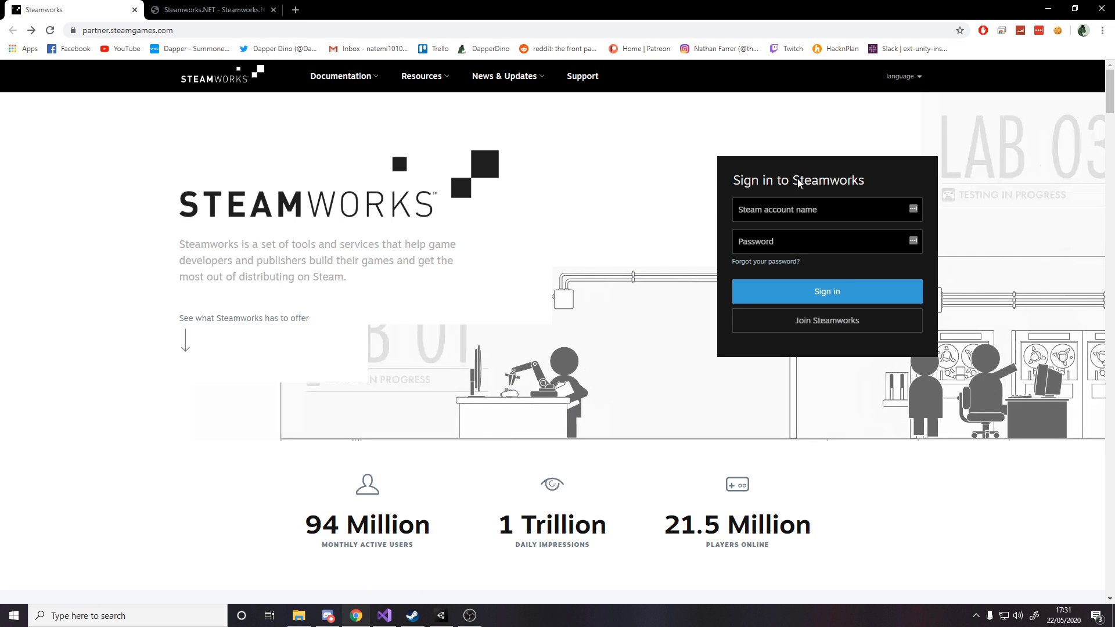
mouse_move(885, 195)
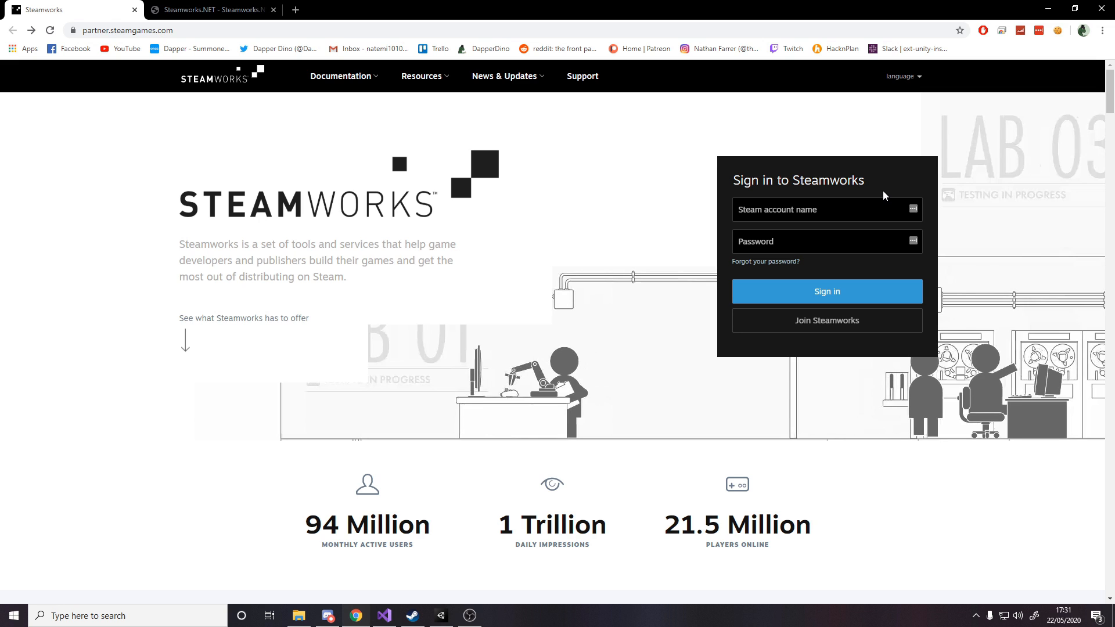
mouse_move(738, 82)
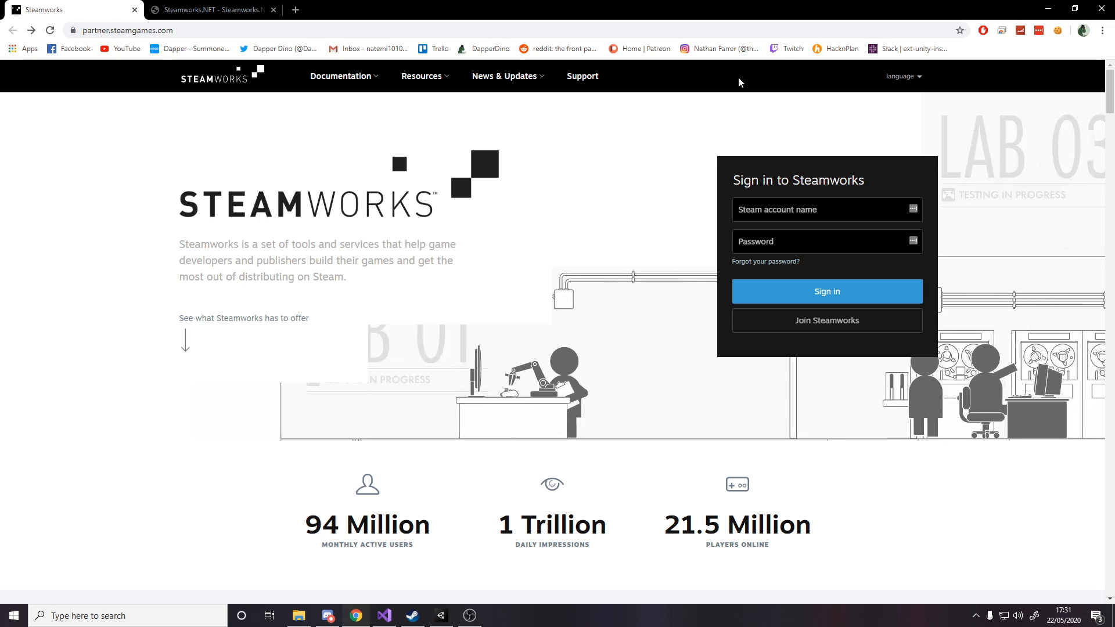
mouse_move(466, 185)
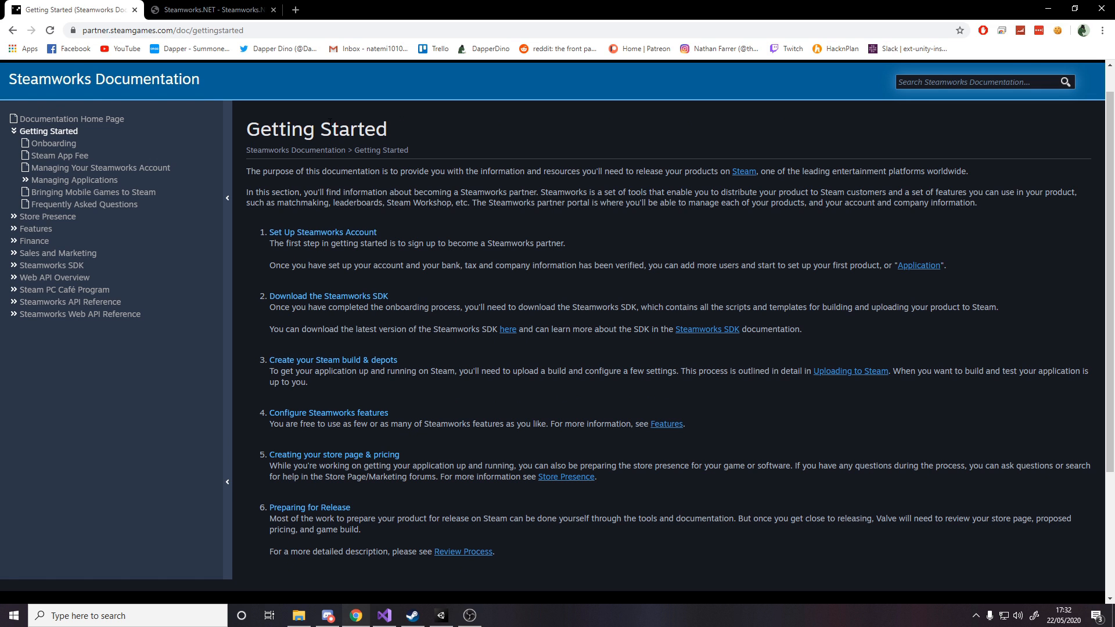
Step: Review the Steamworks.NET overview tab and its feature list
left_click(210, 9)
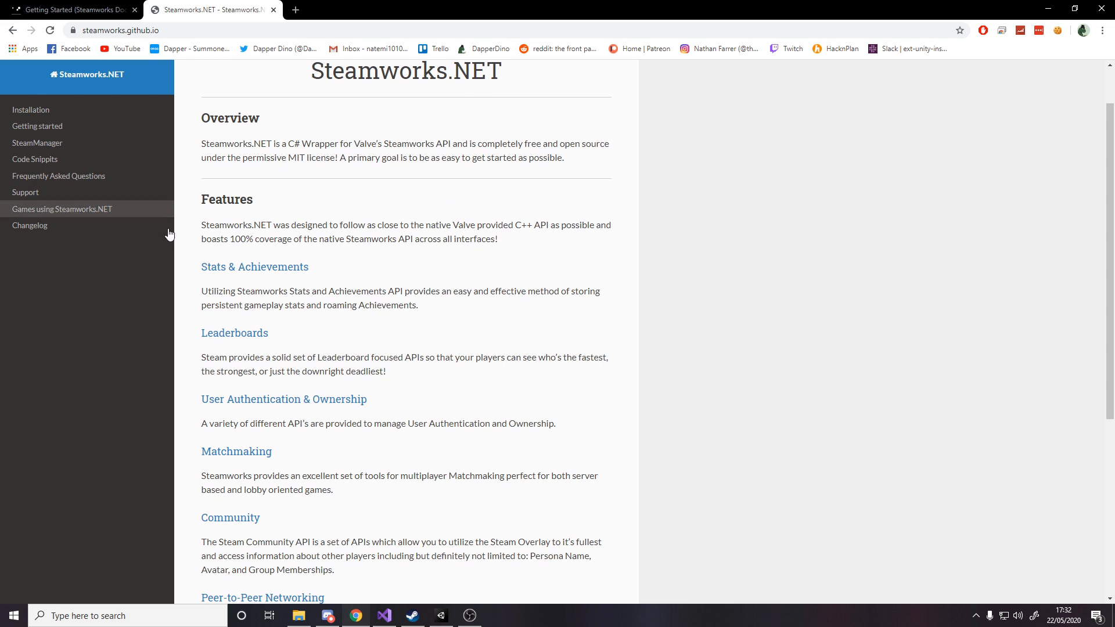
scroll("down", 3)
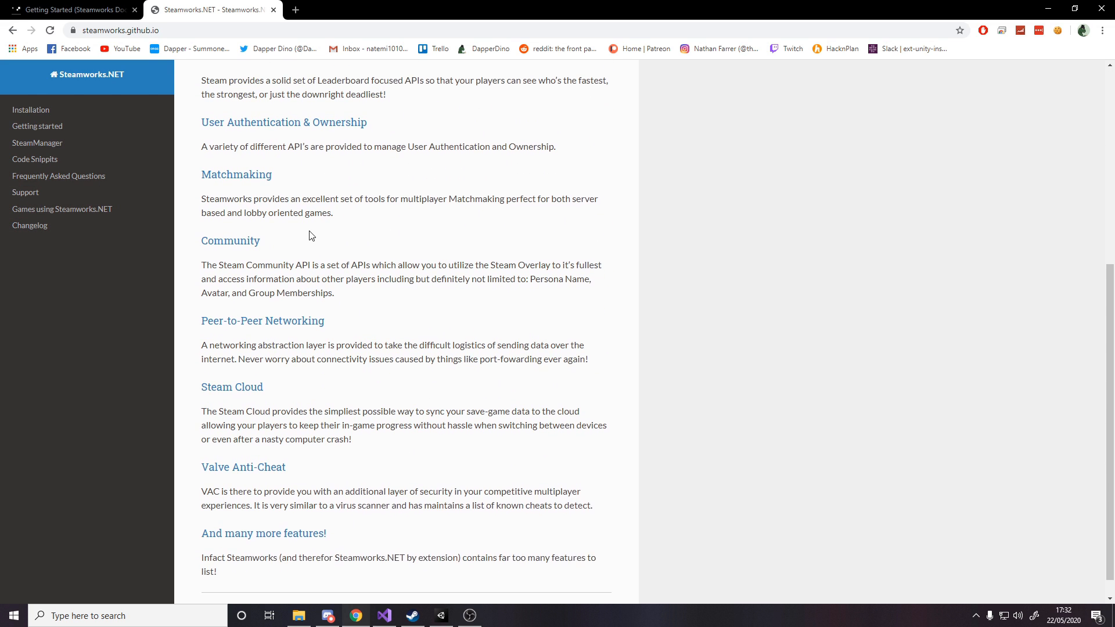
scroll("up", 3)
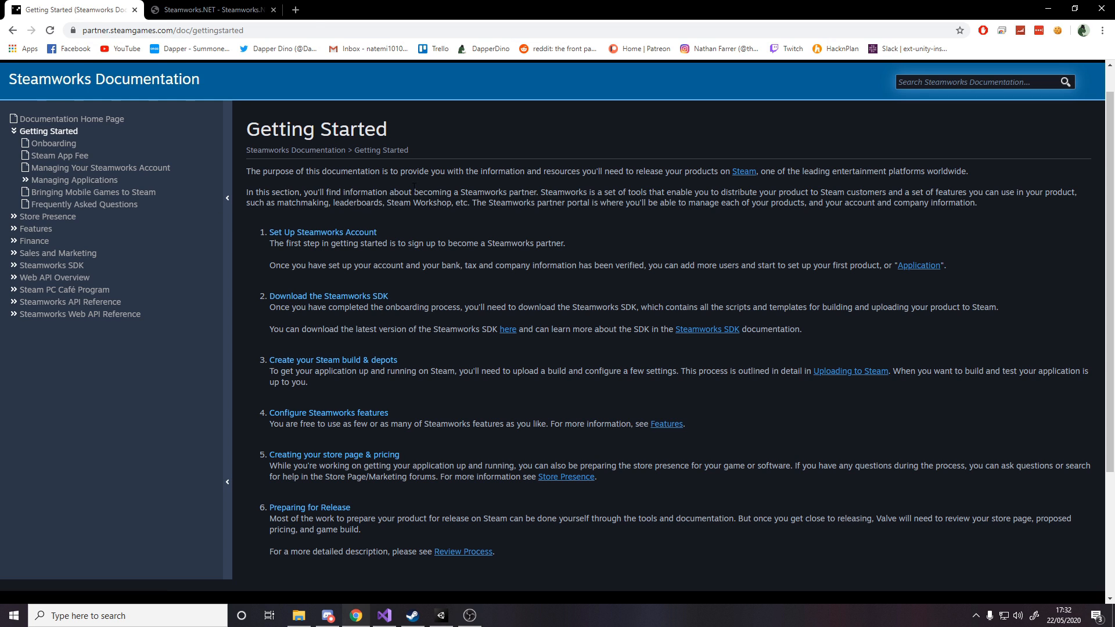
left_click(210, 10)
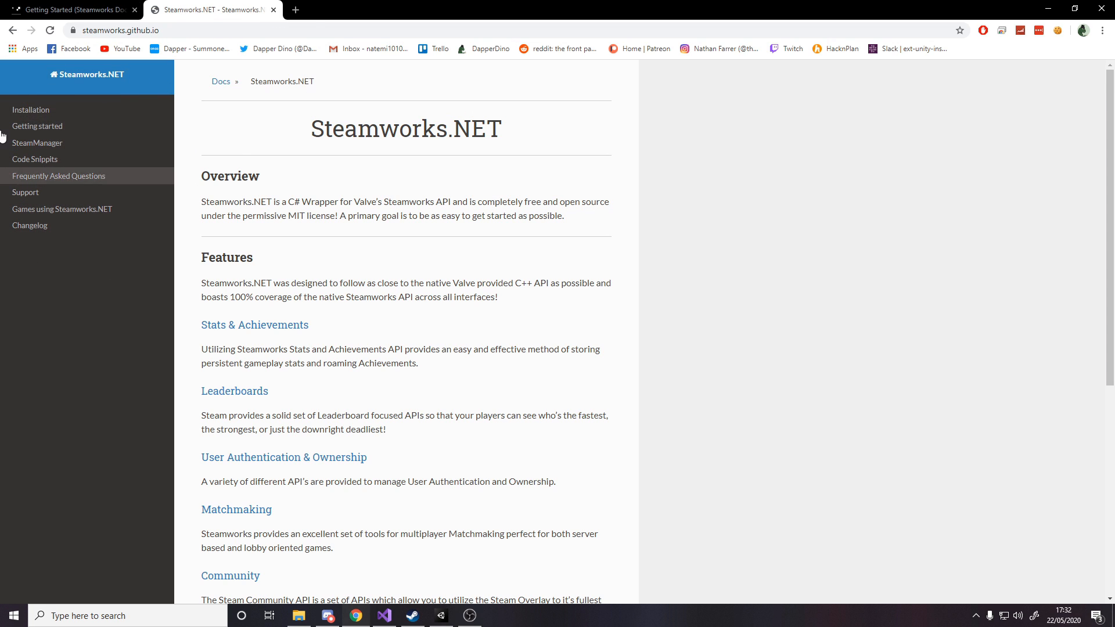
Step: From the Installation instructions, follow the .unitypackage link to the GitHub Releases page
left_click(30, 110)
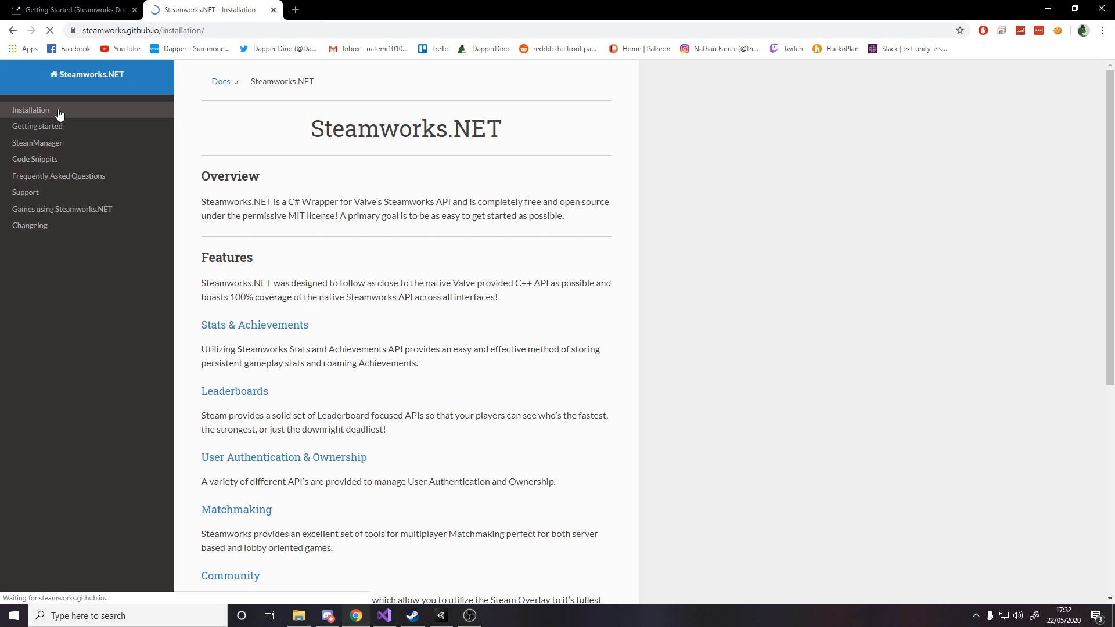
left_click(30, 109)
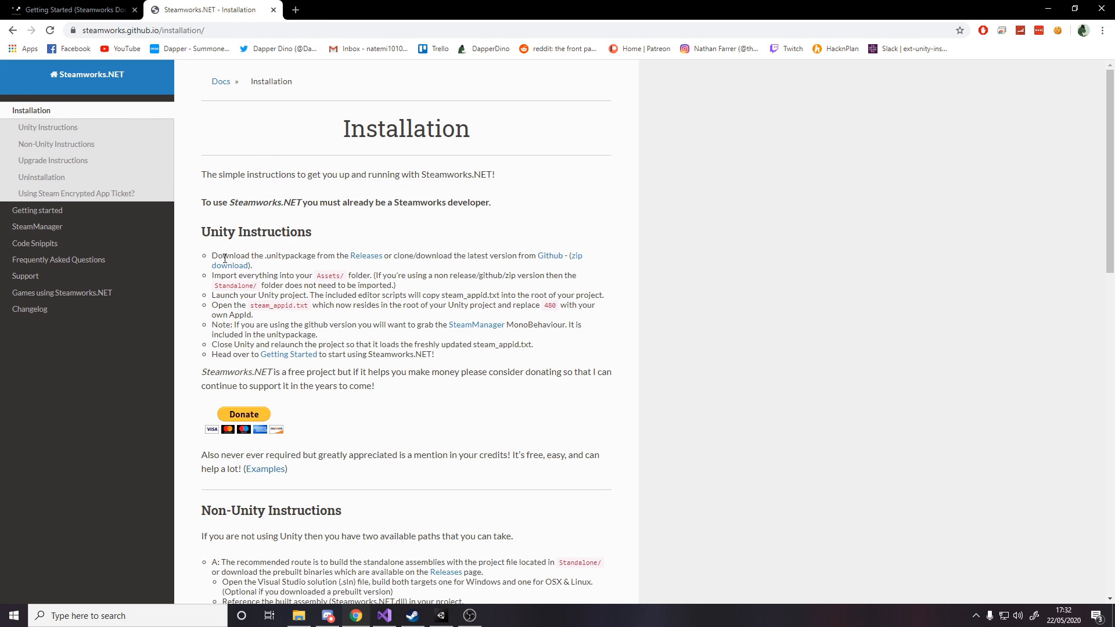
double_click(290, 256)
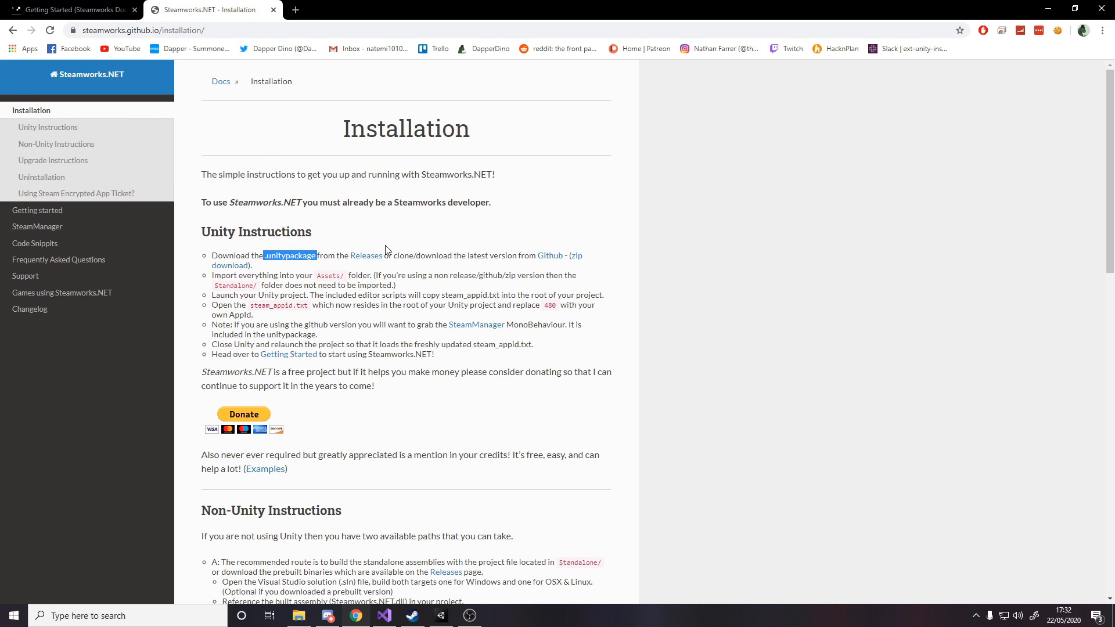
left_click(366, 256)
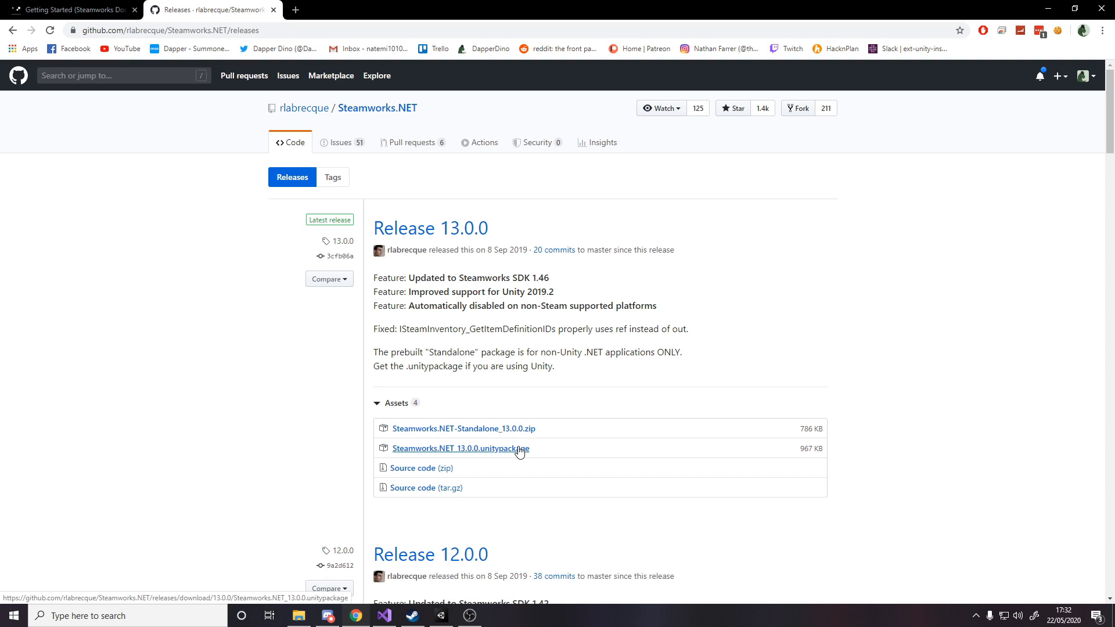
Step: Download Steamworks.NET_13.0.0.unitypackage from Assets and launch it into Unity
left_click(461, 449)
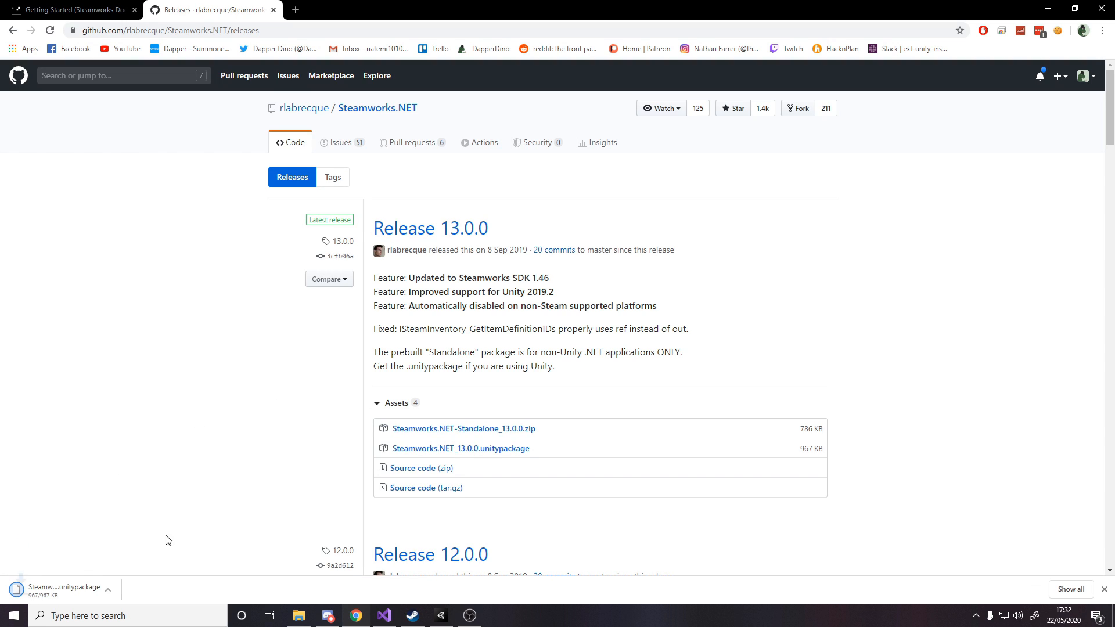
left_click(442, 616)
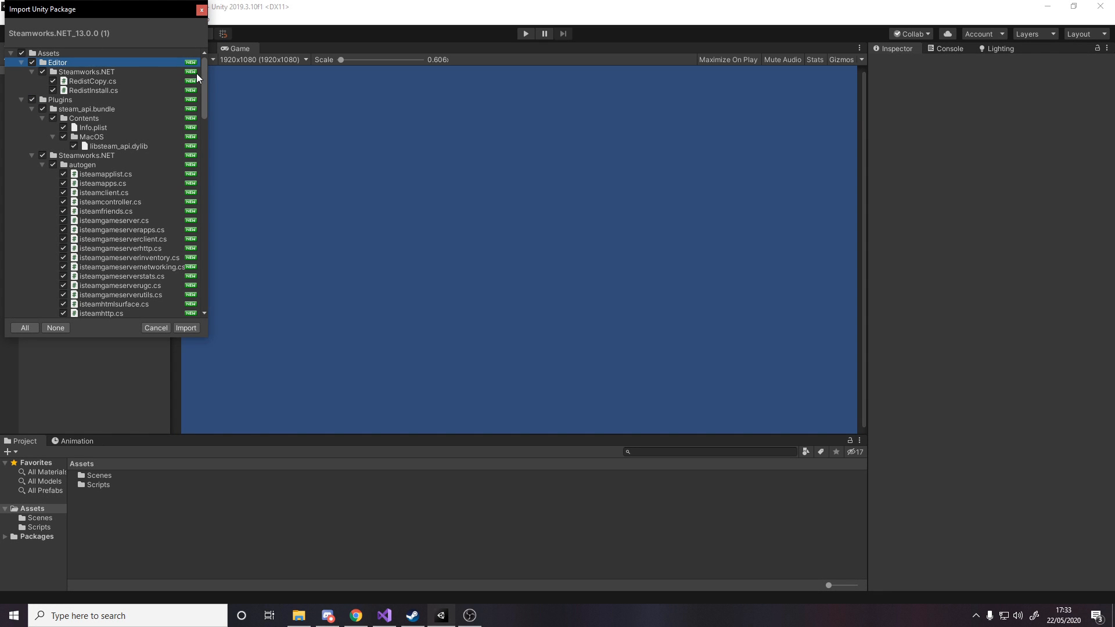
Step: Import the Steamworks.NET package, adding Editor and Plugins folders to Assets
left_click(186, 328)
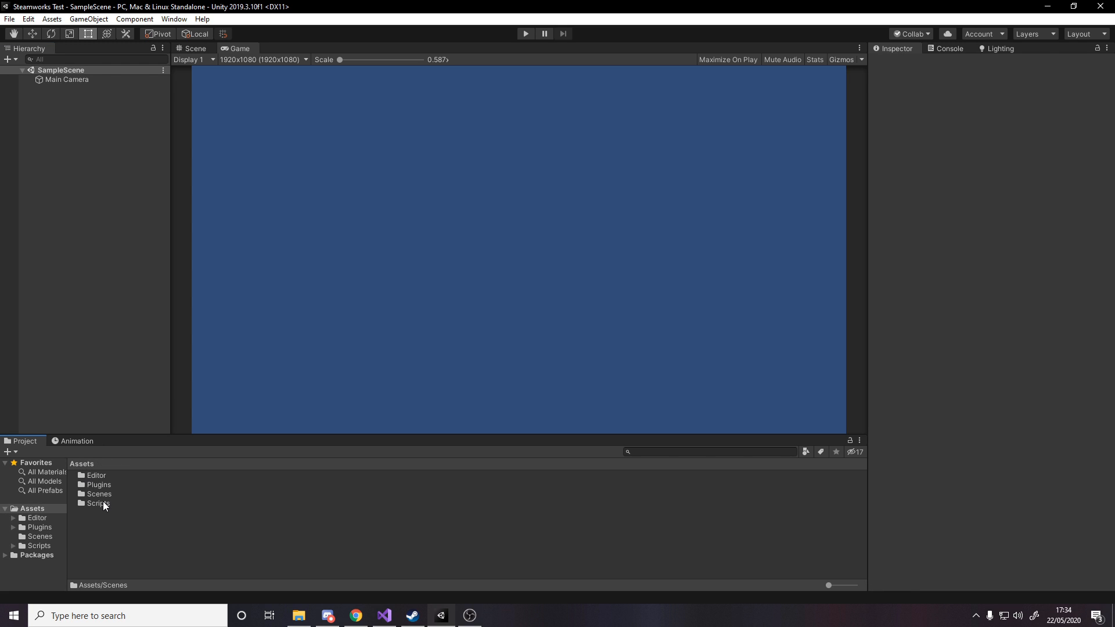
Step: Browse Plugins > Steamworks.NET and show the project folder in File Explorer
double_click(100, 503)
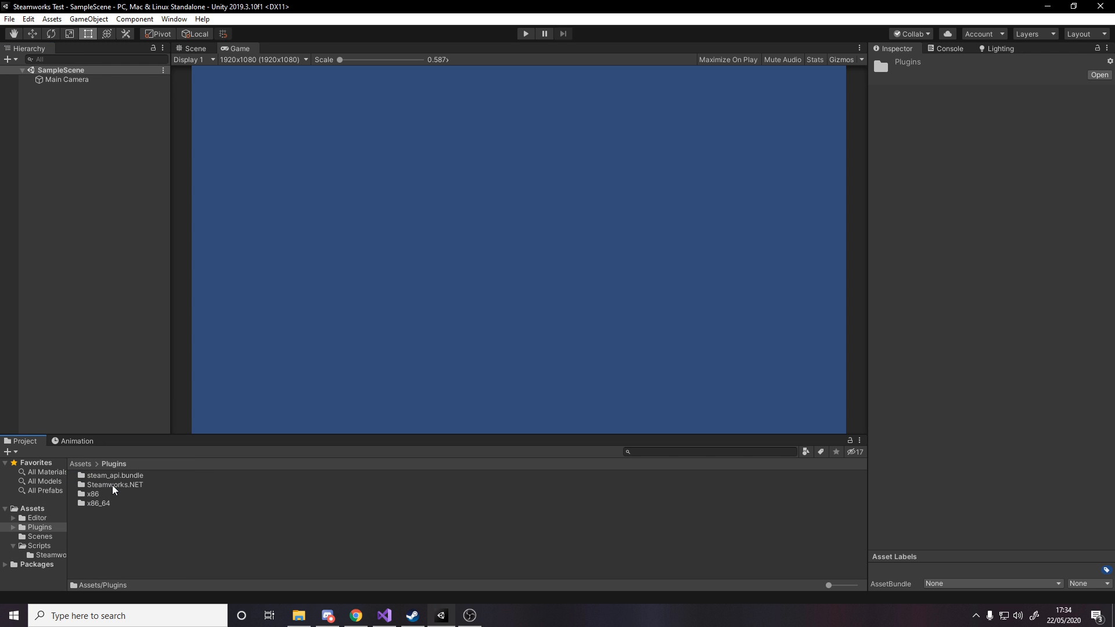
double_click(113, 484)
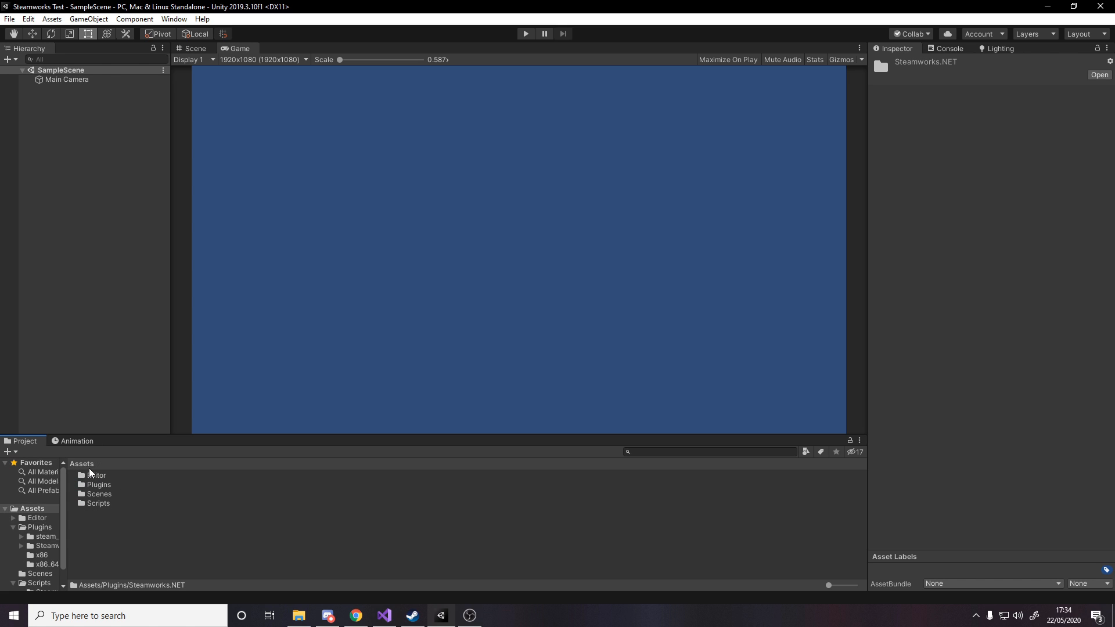
right_click(82, 464)
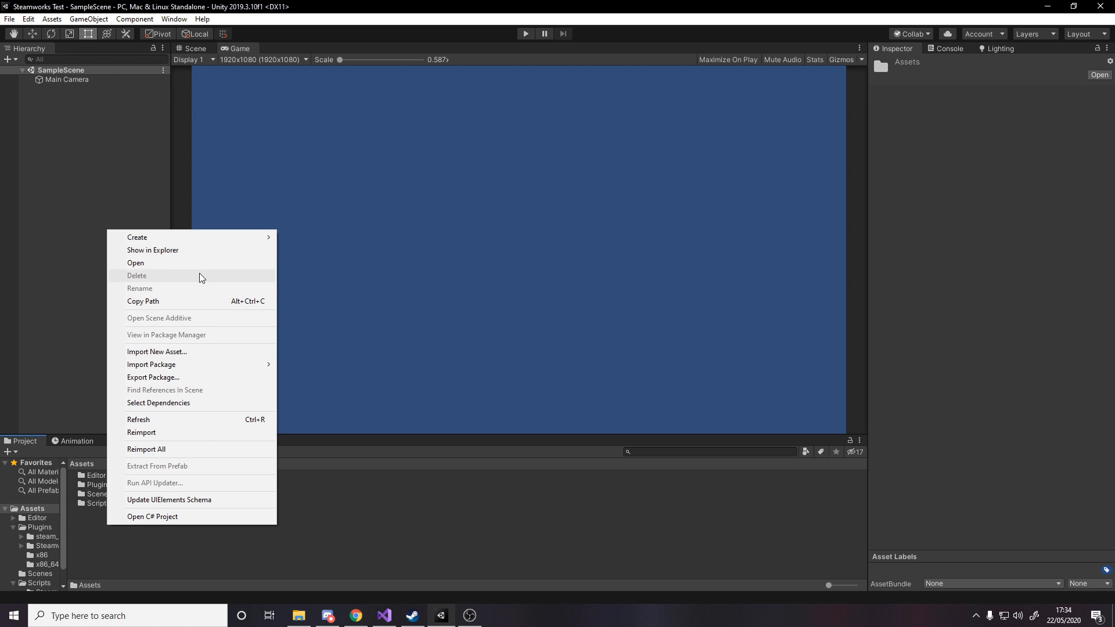
left_click(153, 250)
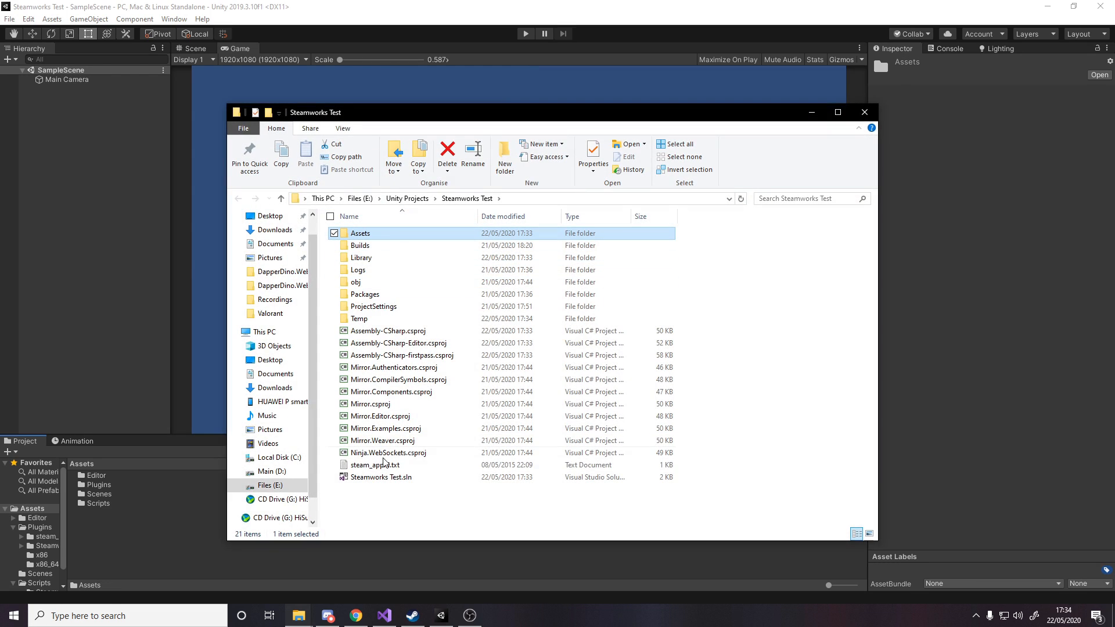
Step: View steam_appid.txt in Notepad, confirm it reads 480, and close it
left_click(375, 465)
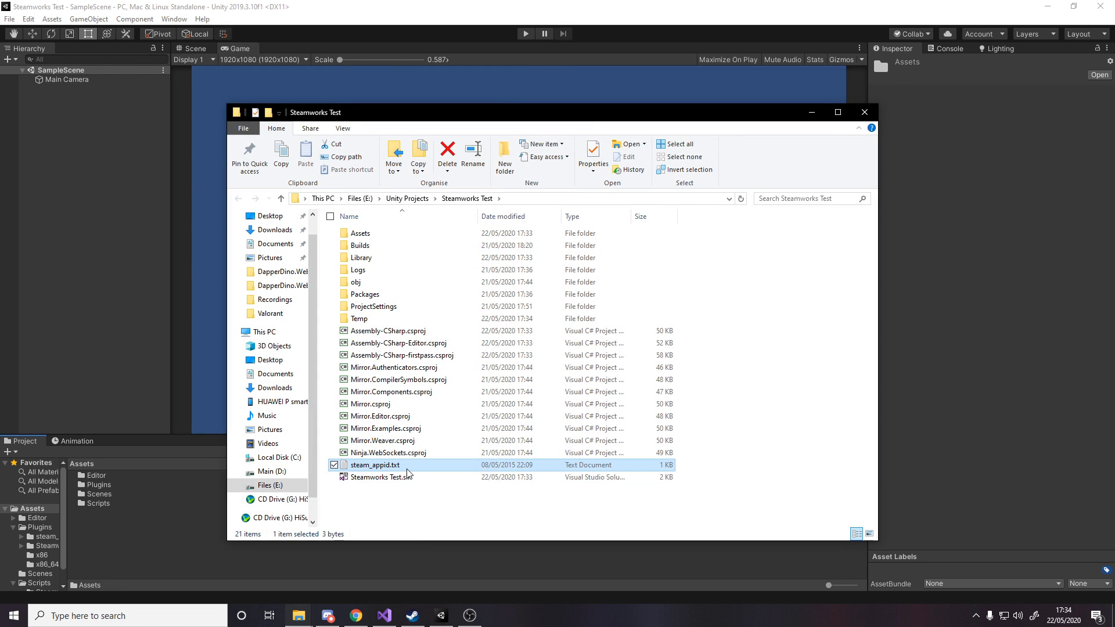
double_click(375, 465)
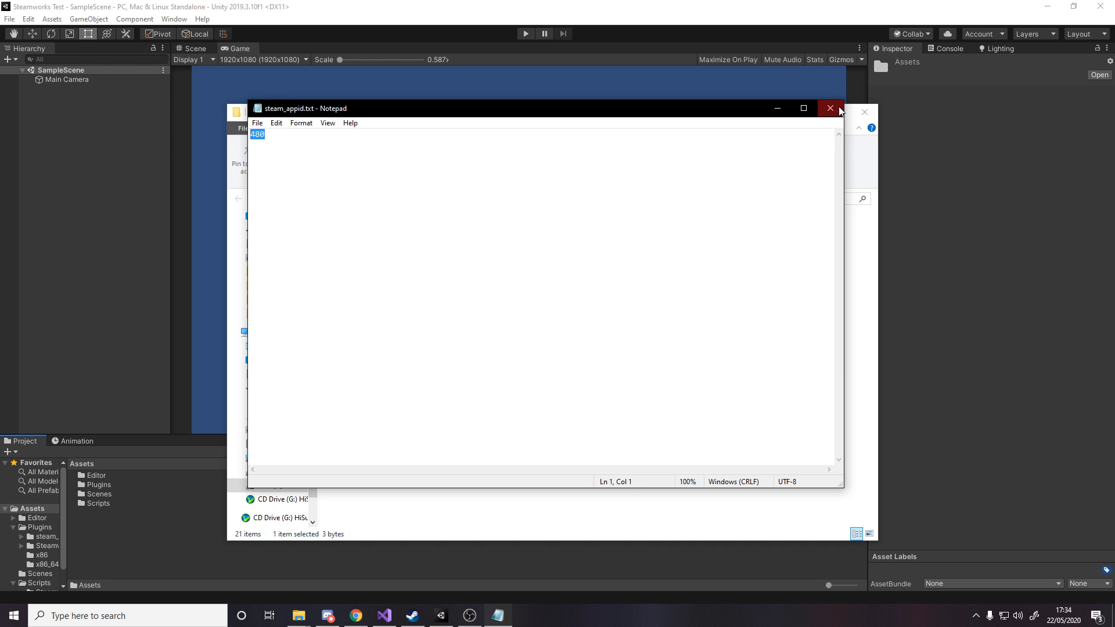
left_click(828, 108)
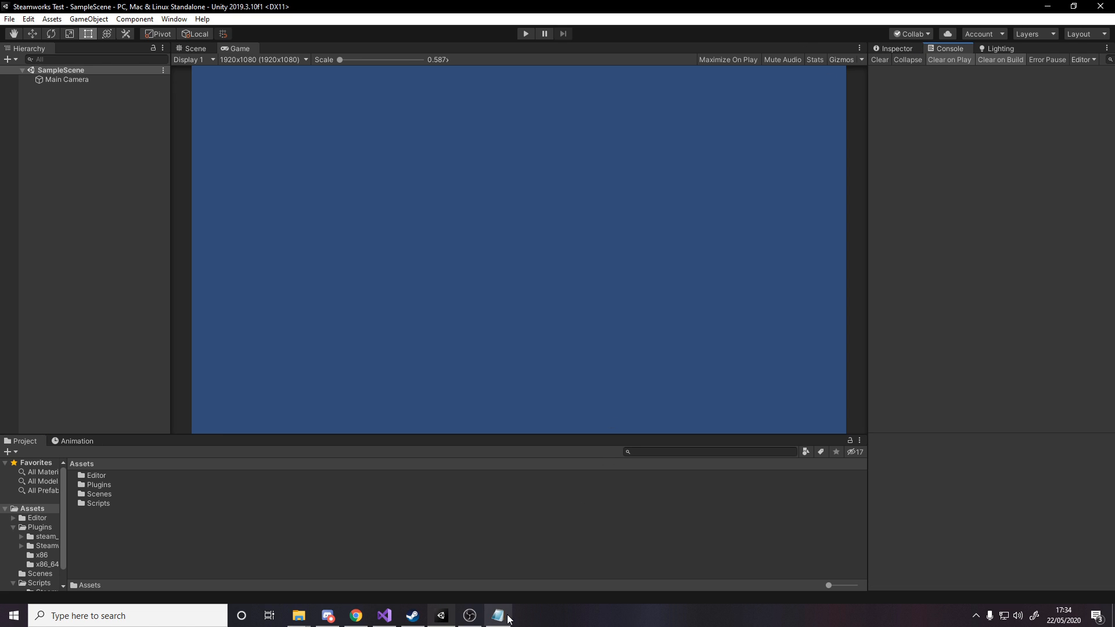
Step: Bring the Steam client to the front from the taskbar
left_click(498, 615)
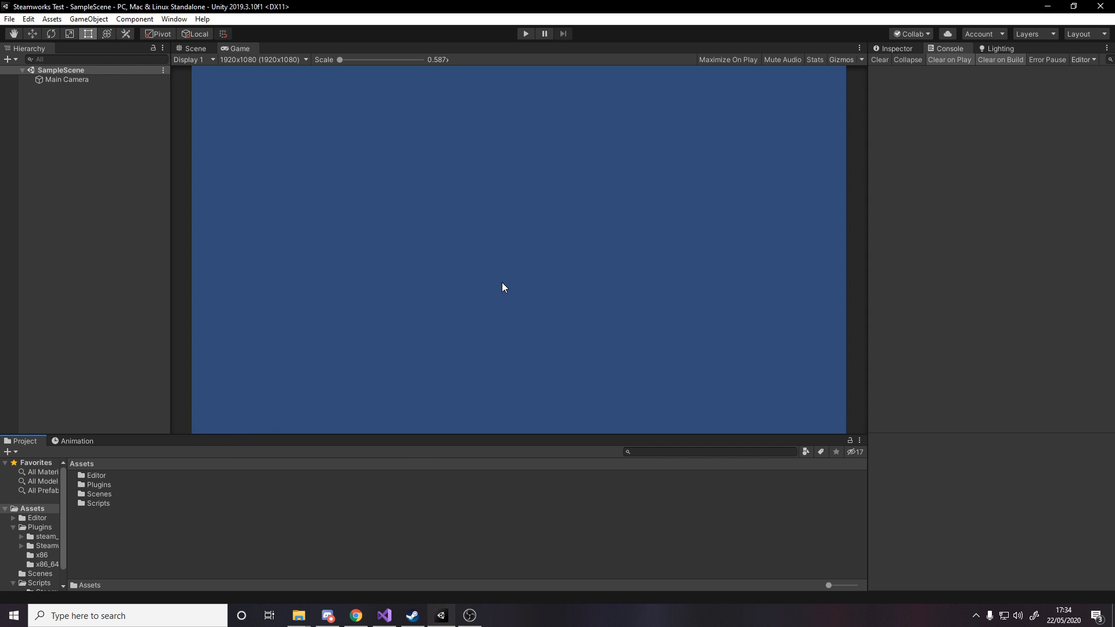
mouse_move(474, 251)
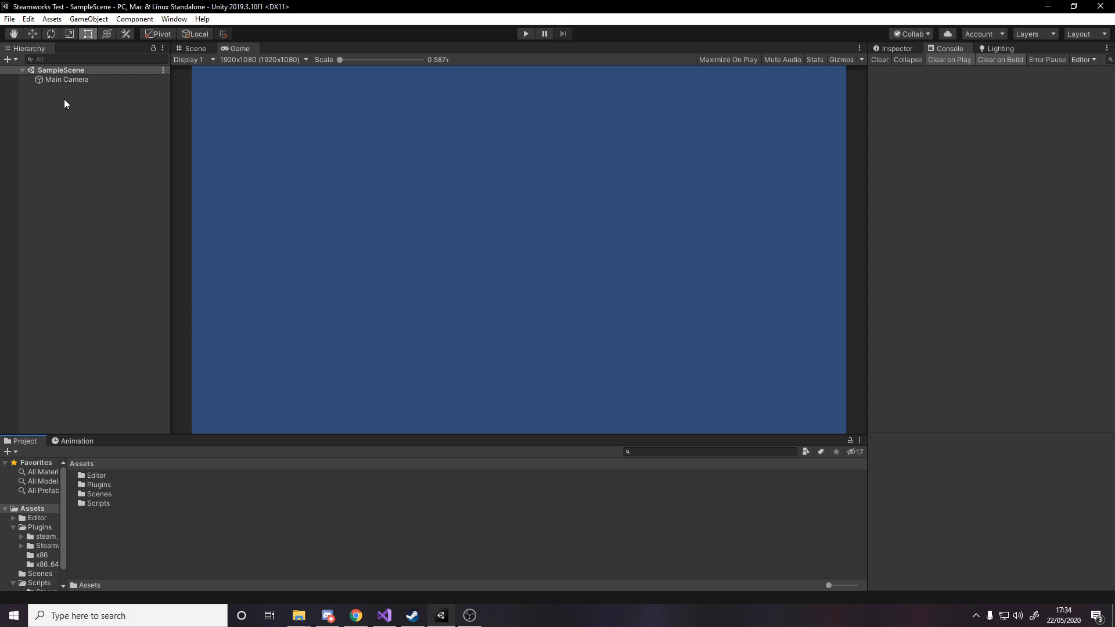
mouse_move(866, 68)
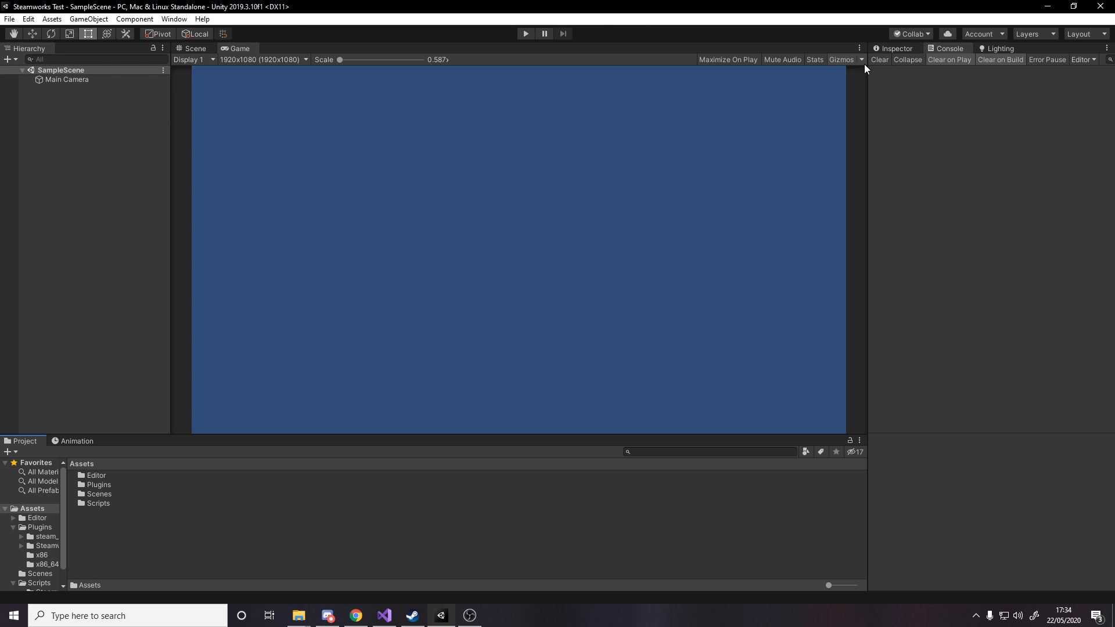
mouse_move(188, 144)
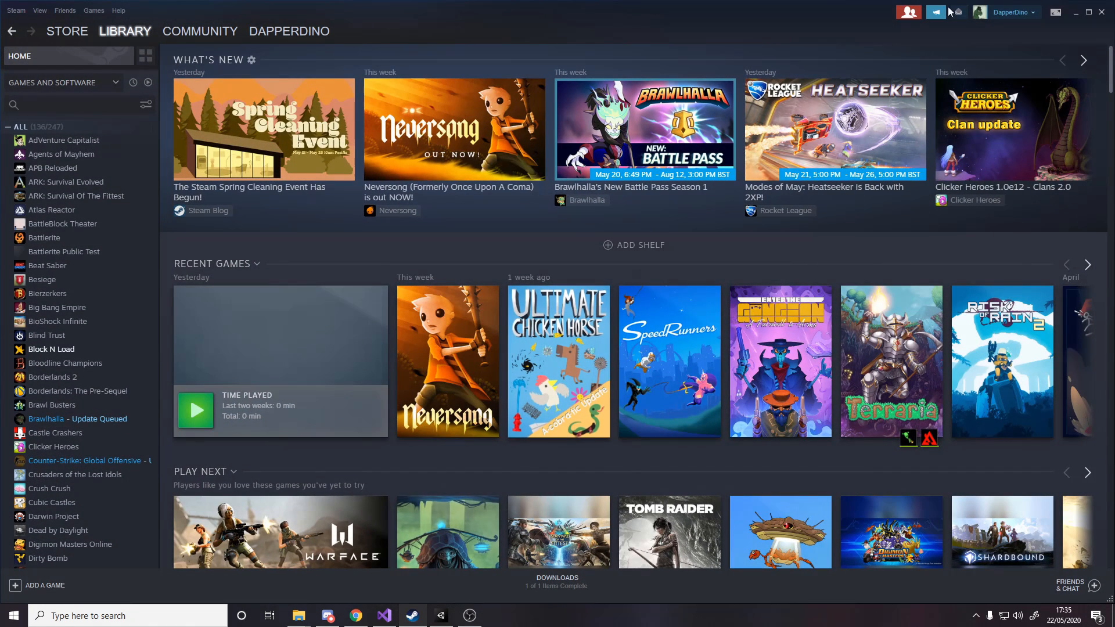
Step: Return to Unity after confirming the Steam account is signed in
left_click(441, 616)
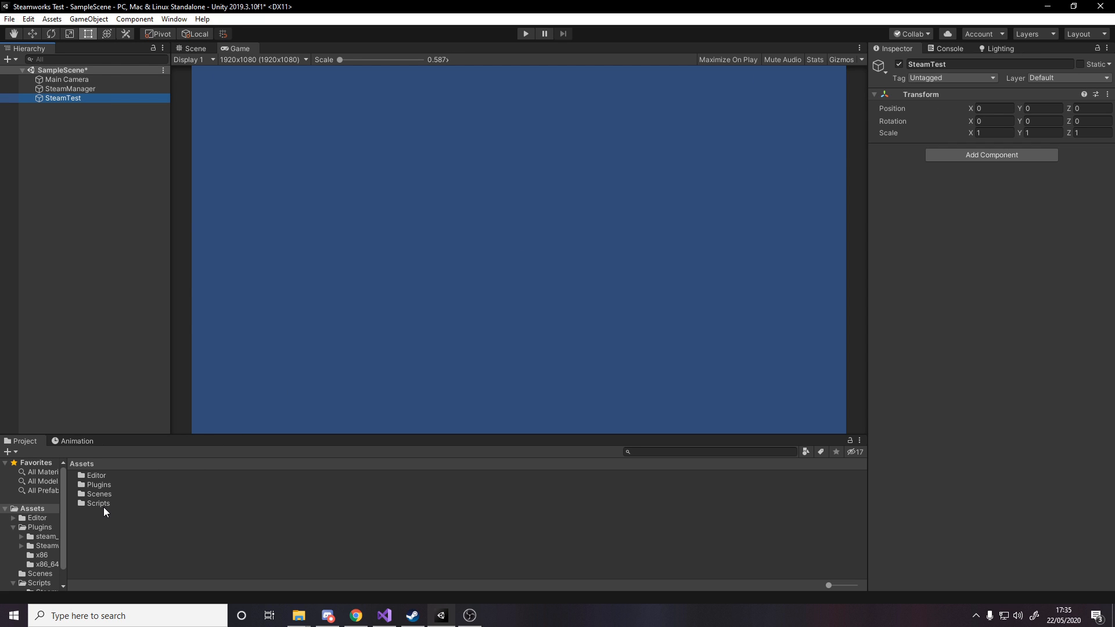
Step: Create a C# script named SteamTest in the Scripts folder
right_click(103, 509)
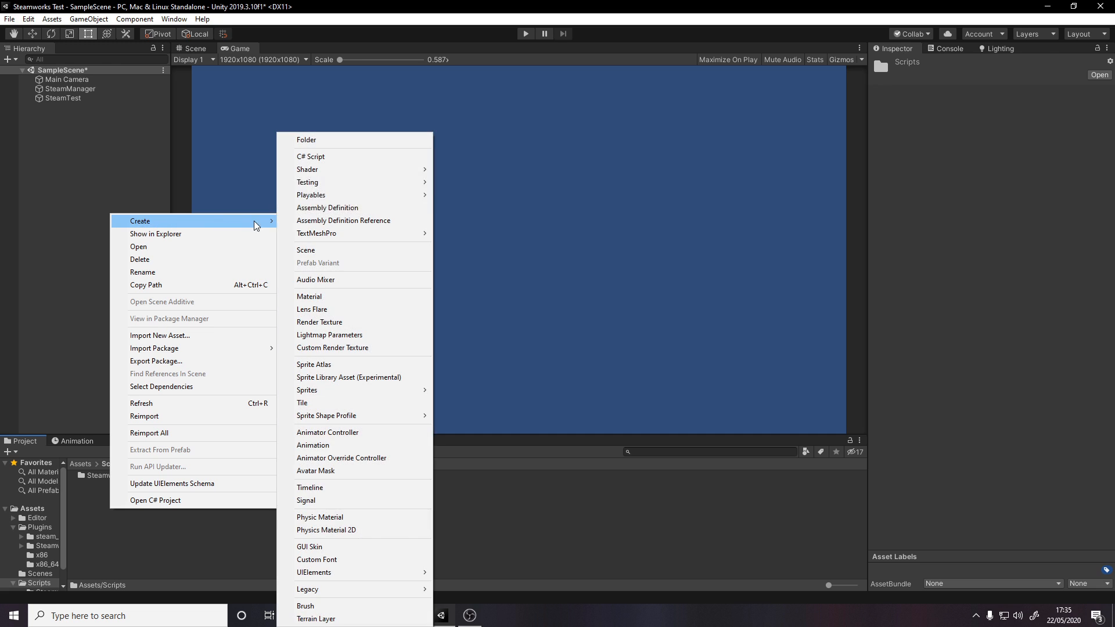
left_click(311, 157)
type("SteamTest")
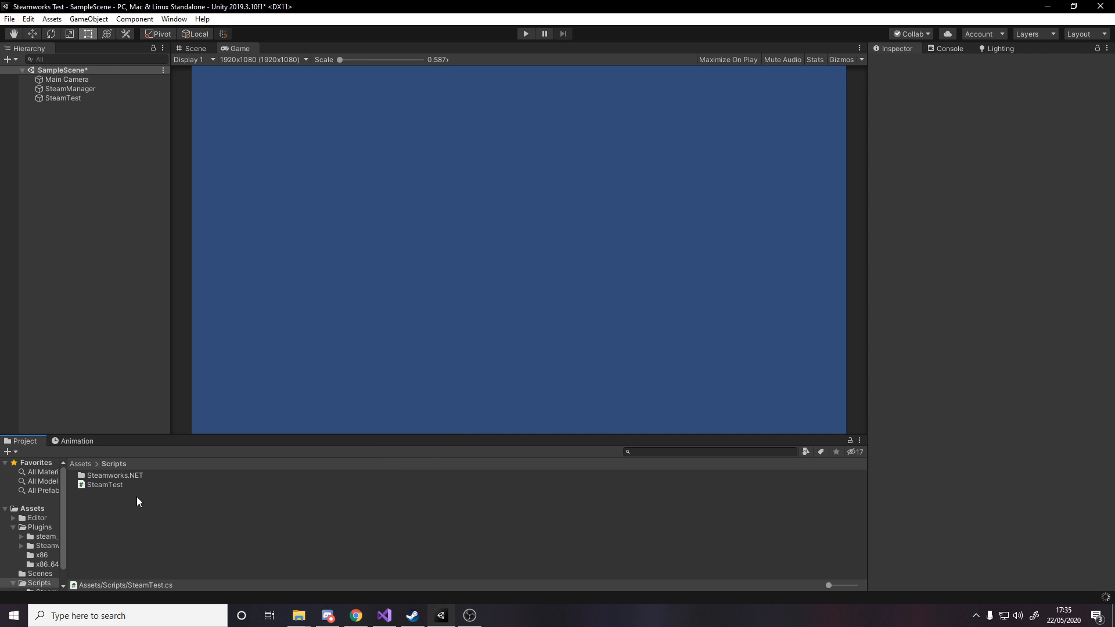
left_click(63, 98)
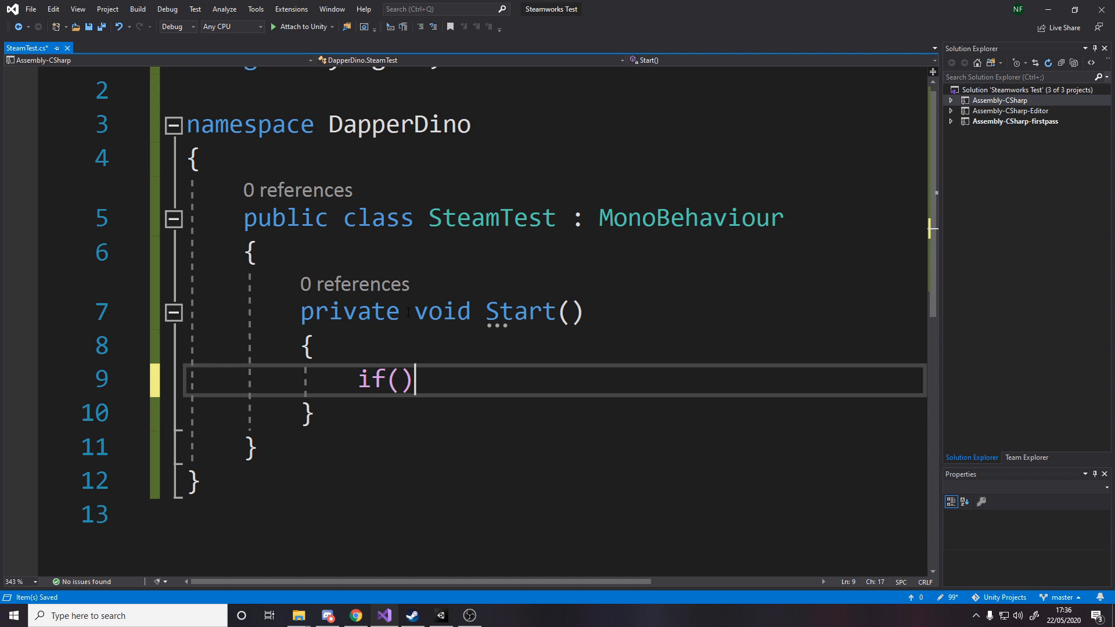
Step: Add an early return in Start() when !SteamManager.Initialized
type("!s")
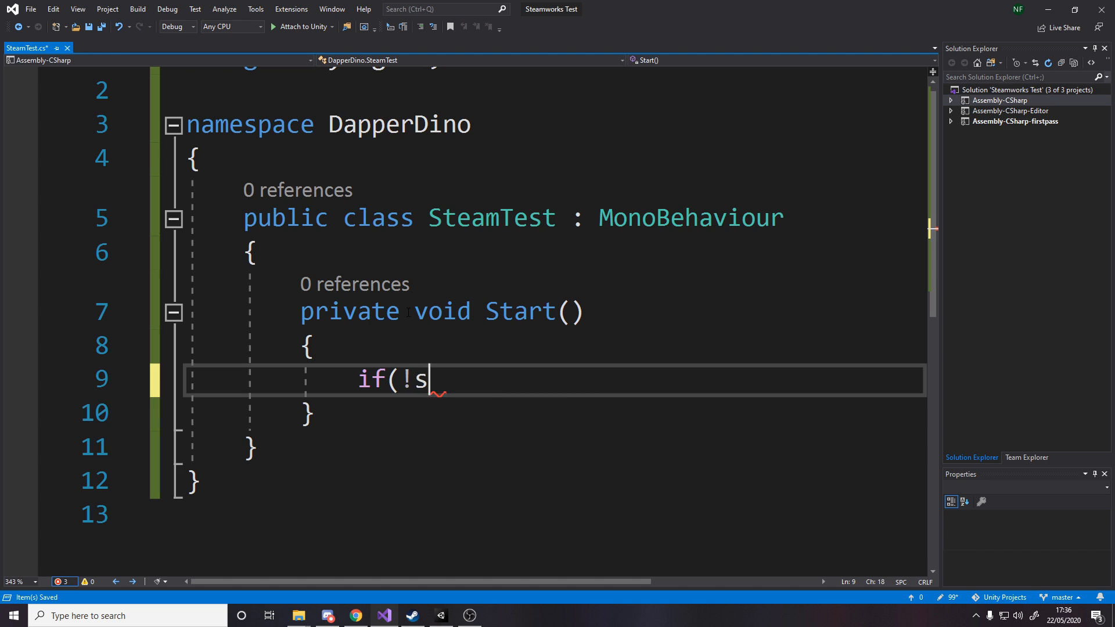
type("teamManager.is")
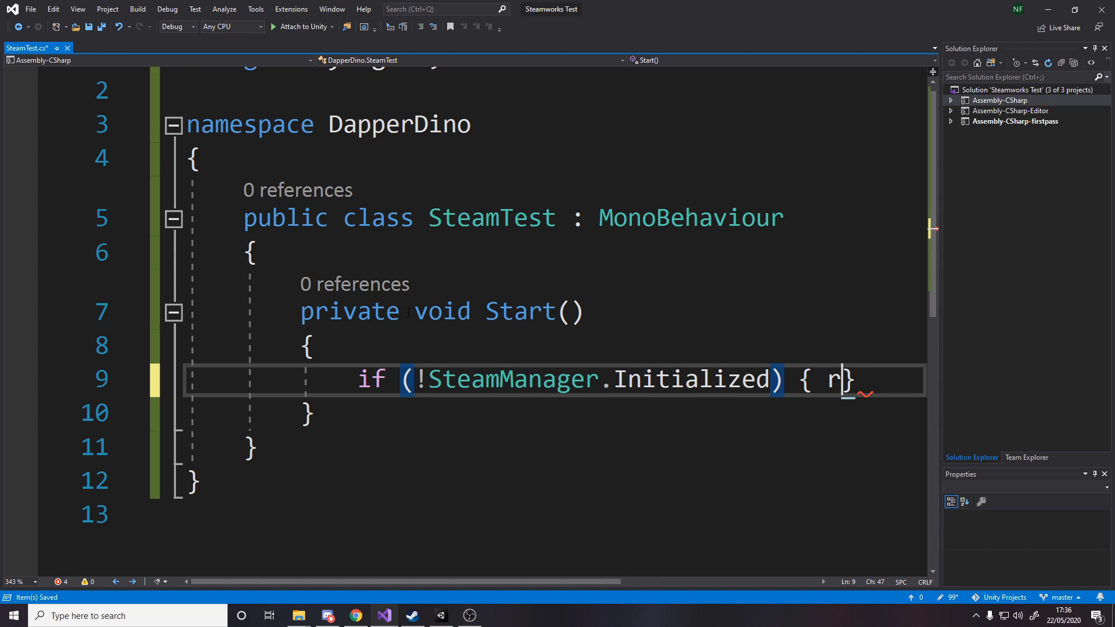
type("eturn;")
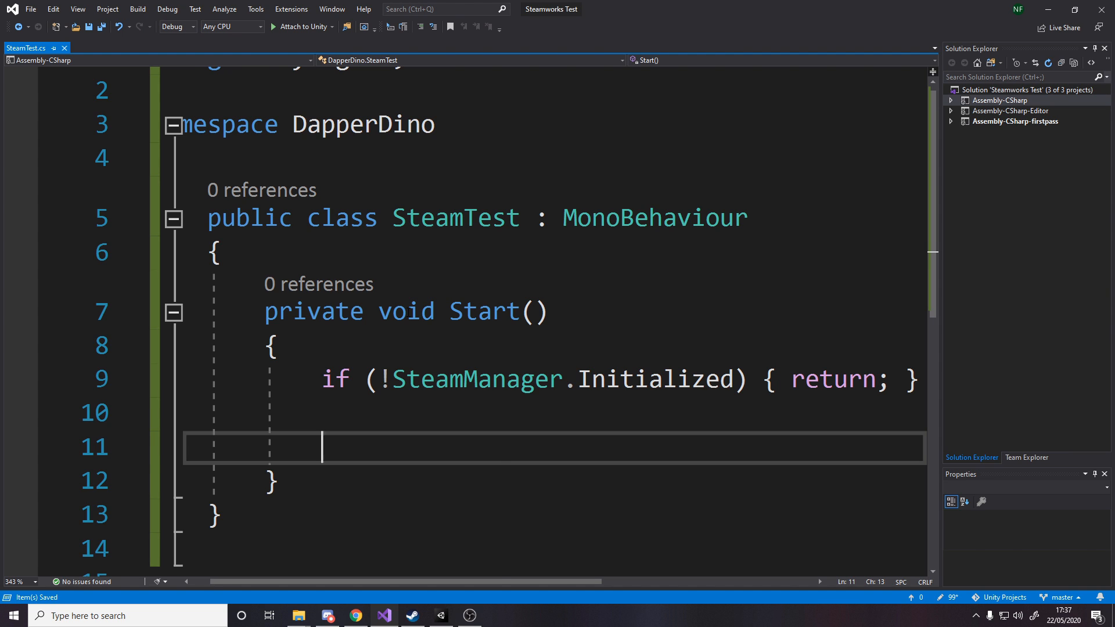
Step: Assign string name = SteamFriends.GetPersonaName() using IntelliSense completion
type("string name =")
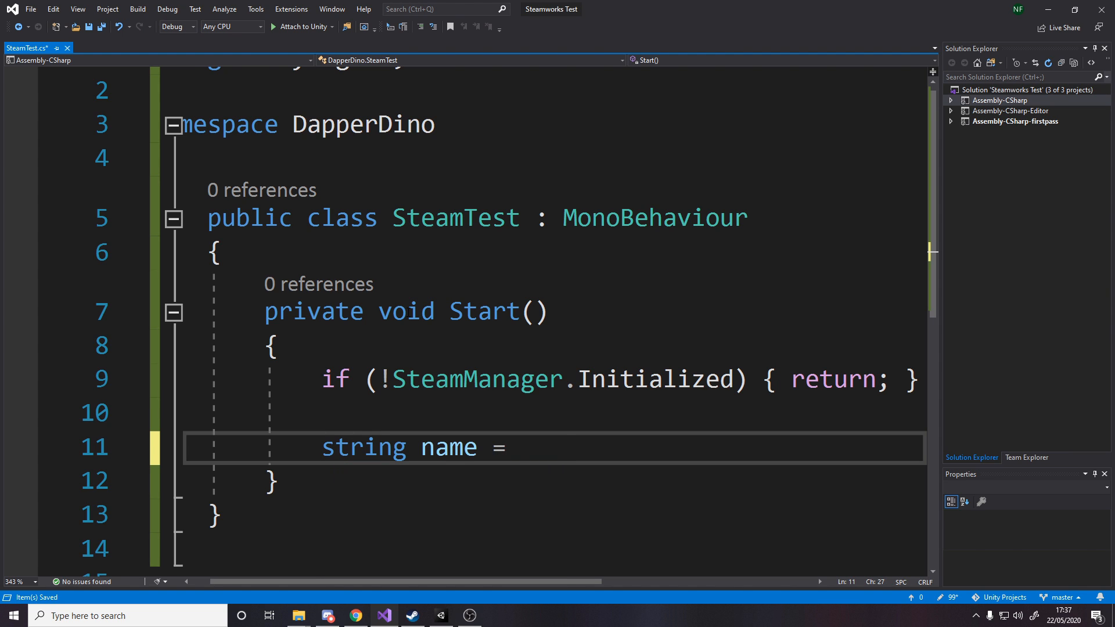
type("steamf")
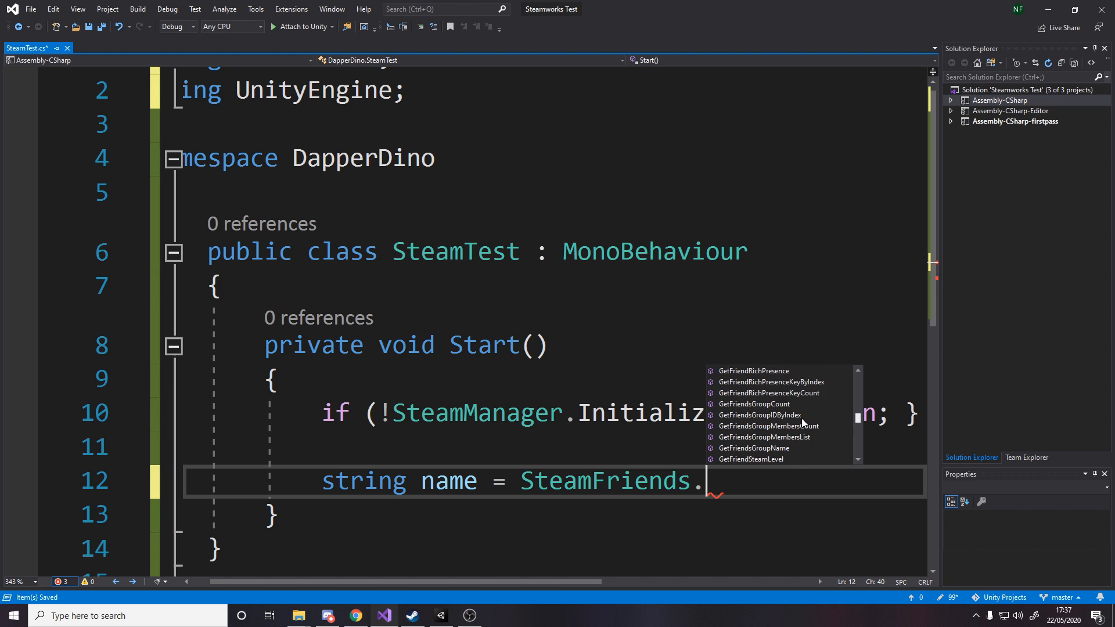
mouse_move(764, 463)
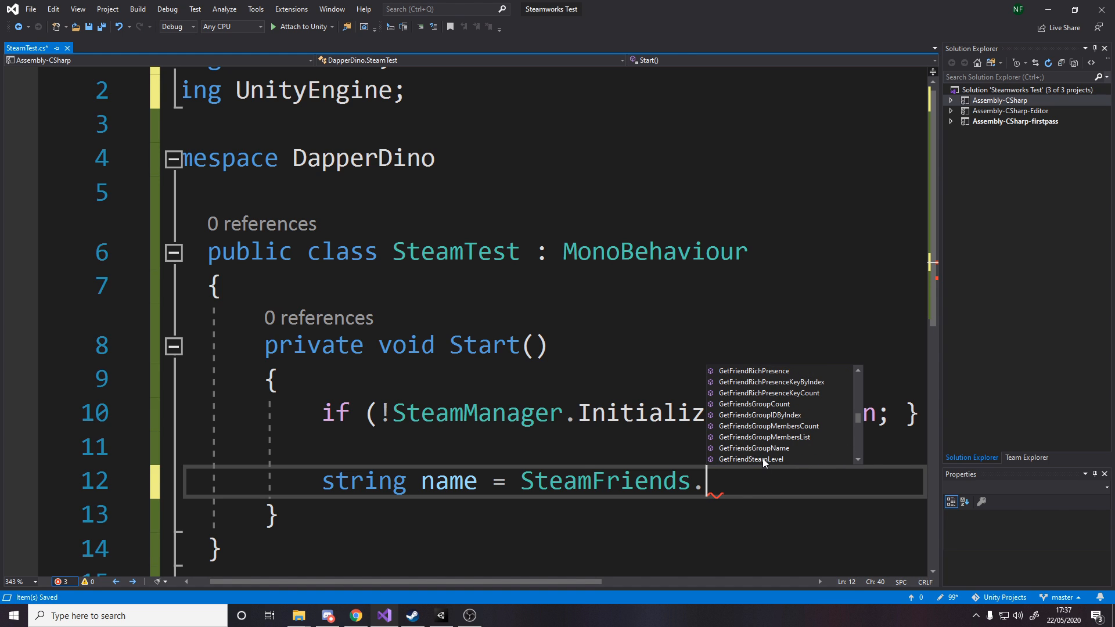
type("getper")
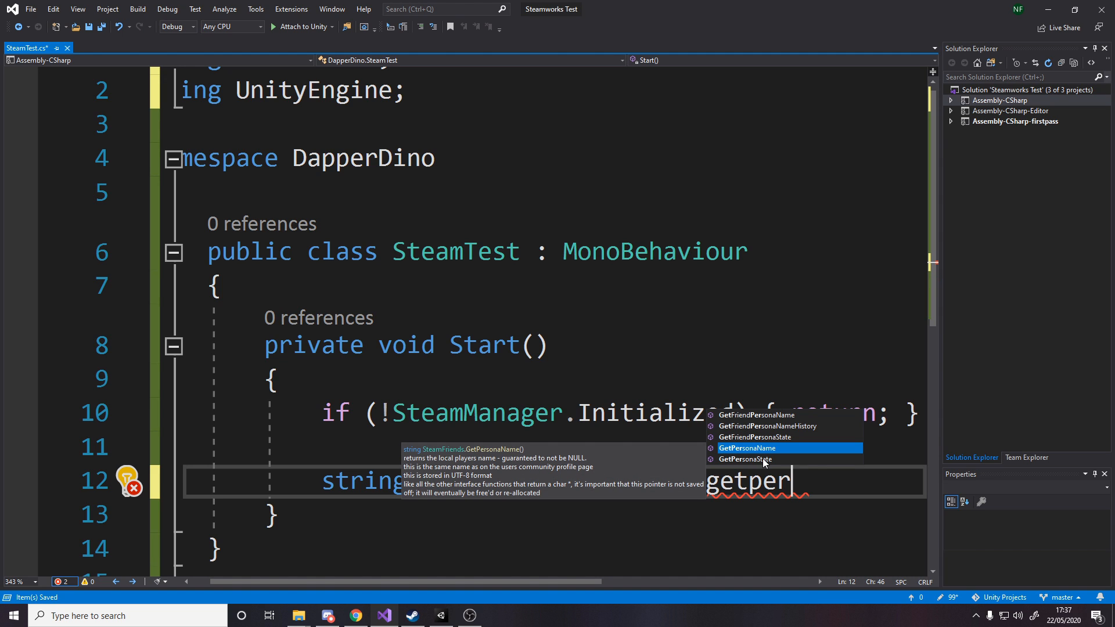
key("Tab")
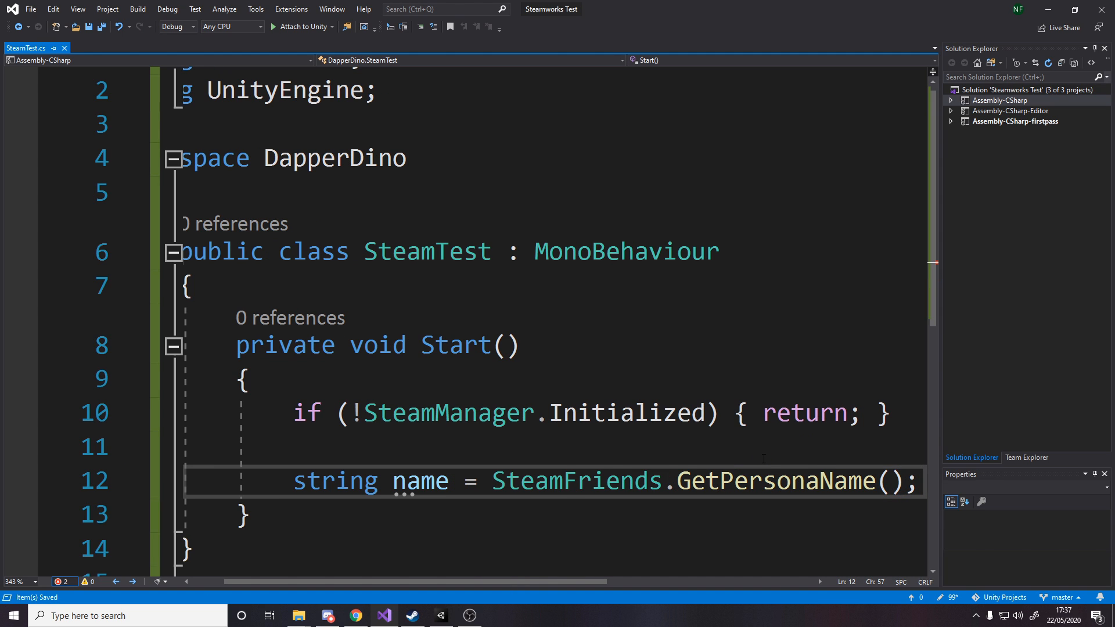
Step: Log the name with Debug.Log(name) and select the Start method body
type("Debug.")
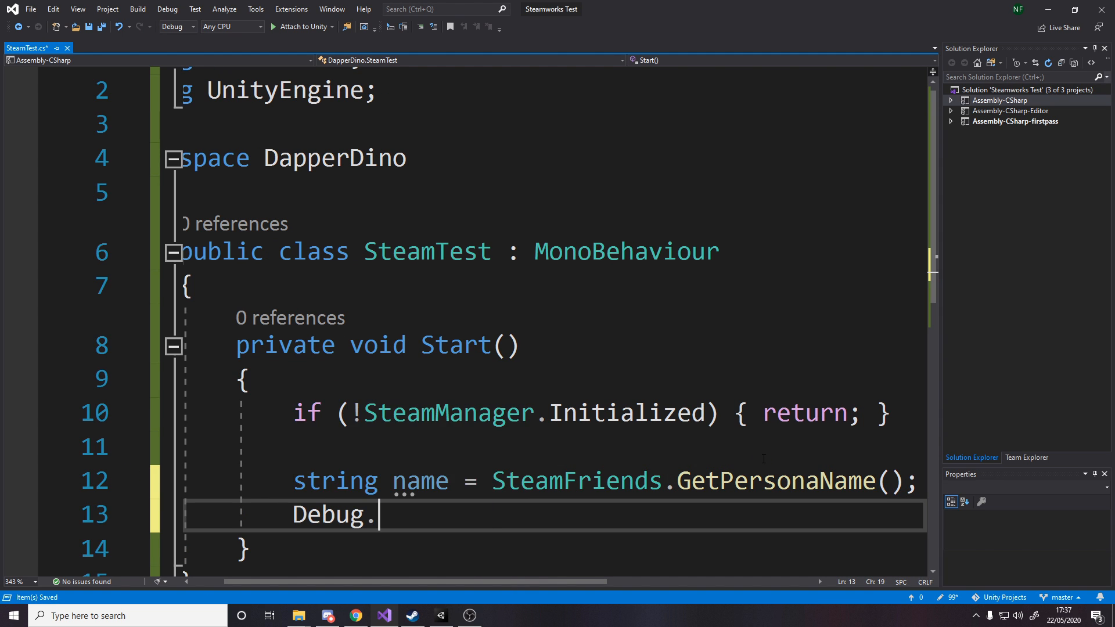
type("Log(")
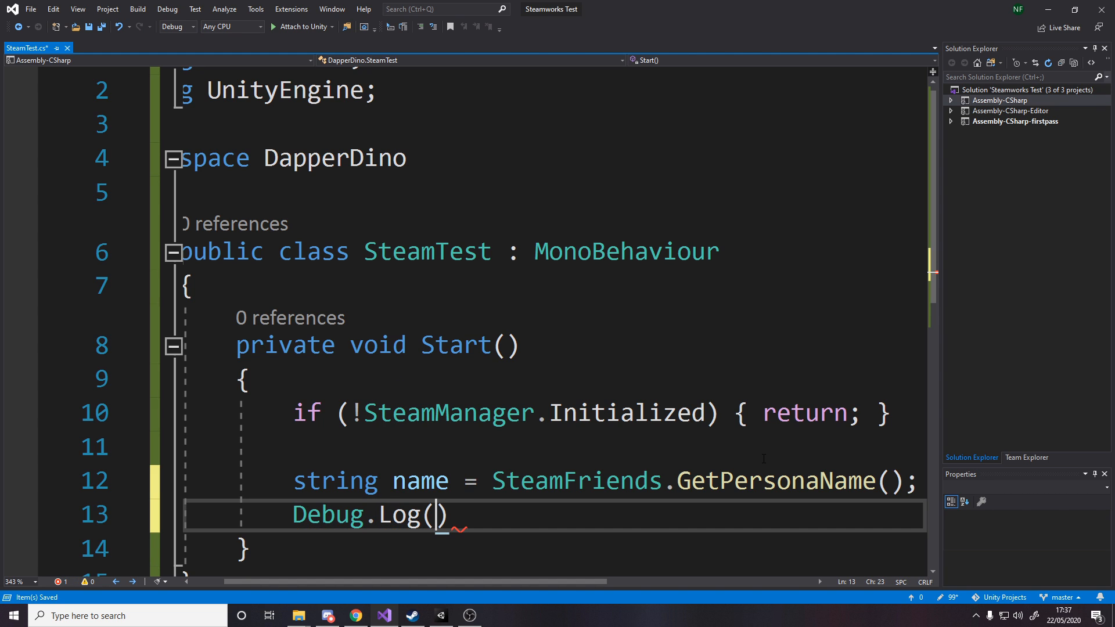
type("name")
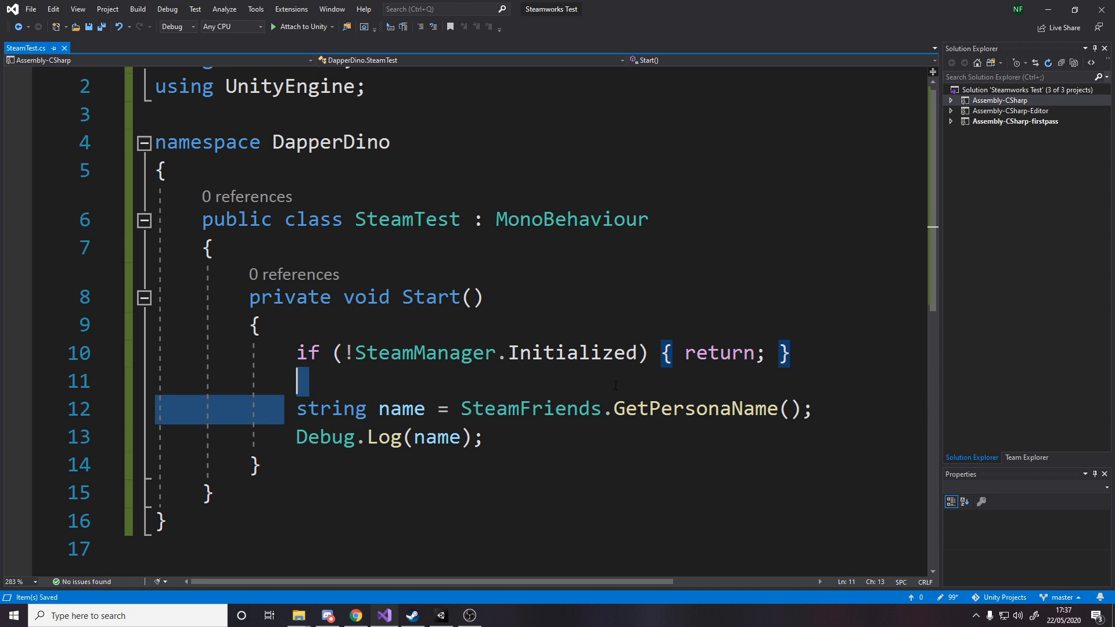
left_click_drag(302, 381, 483, 438)
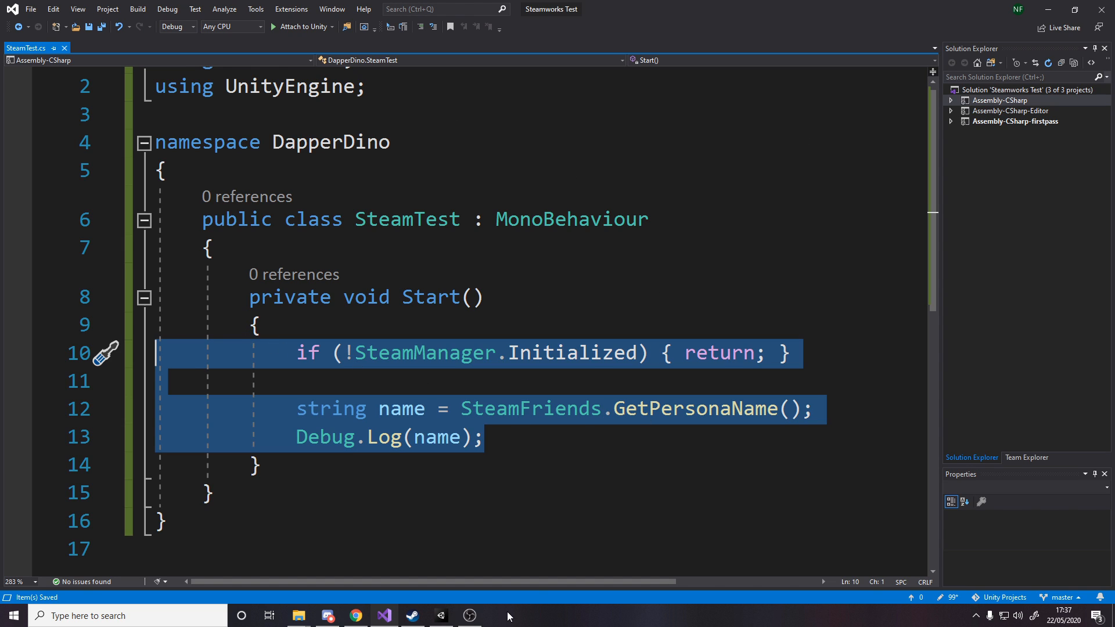
mouse_move(892, 133)
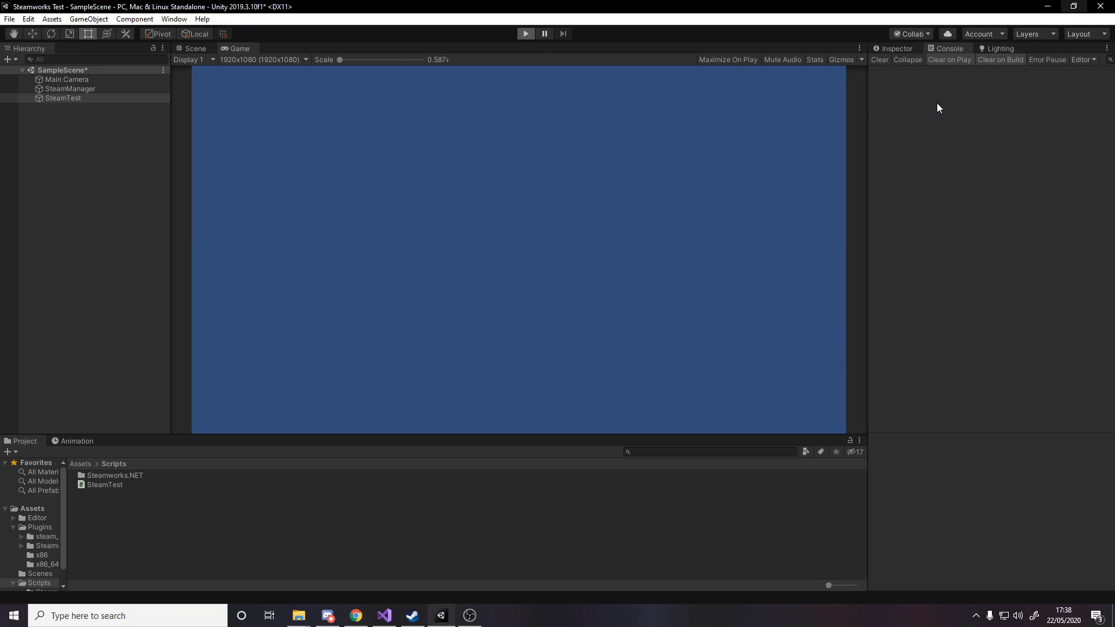
mouse_move(927, 85)
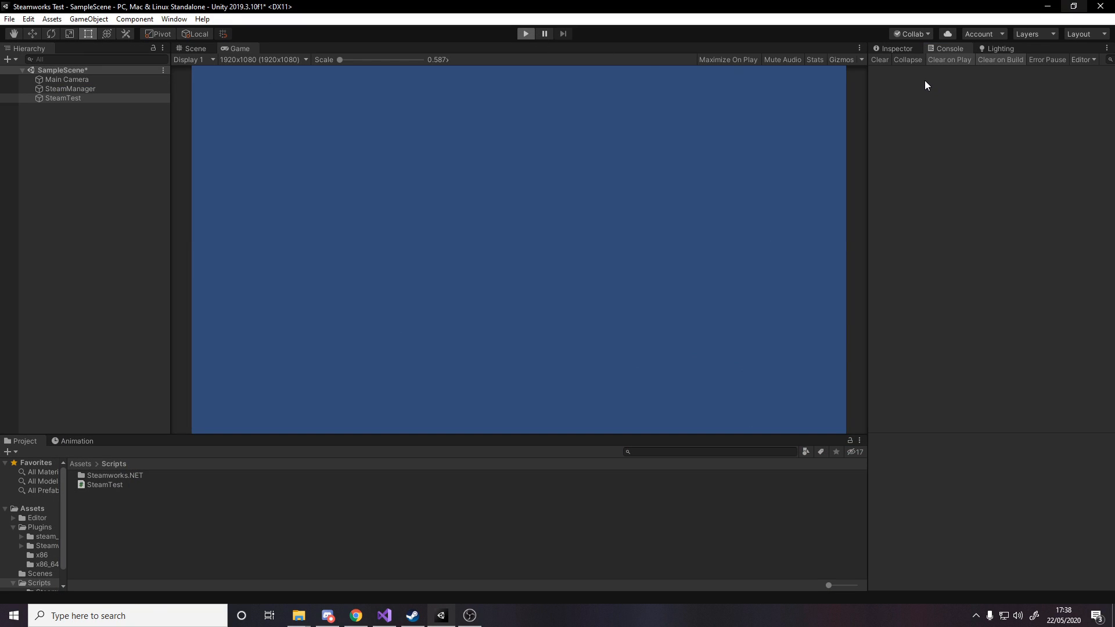
Step: Enter Play mode so the Console logs the persona name DapperDino
left_click(525, 34)
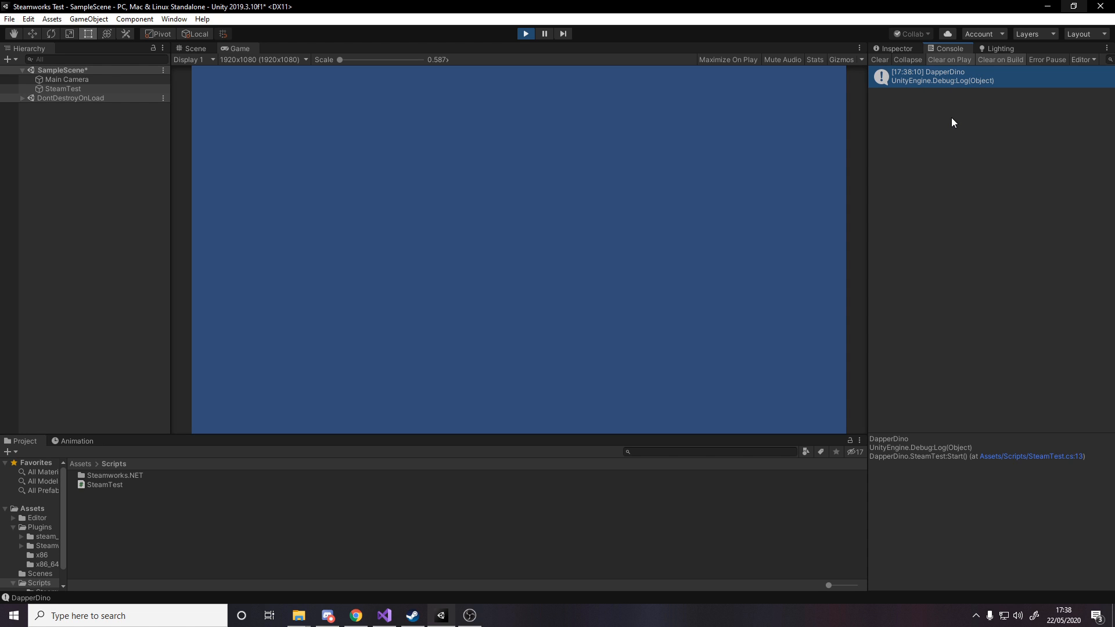